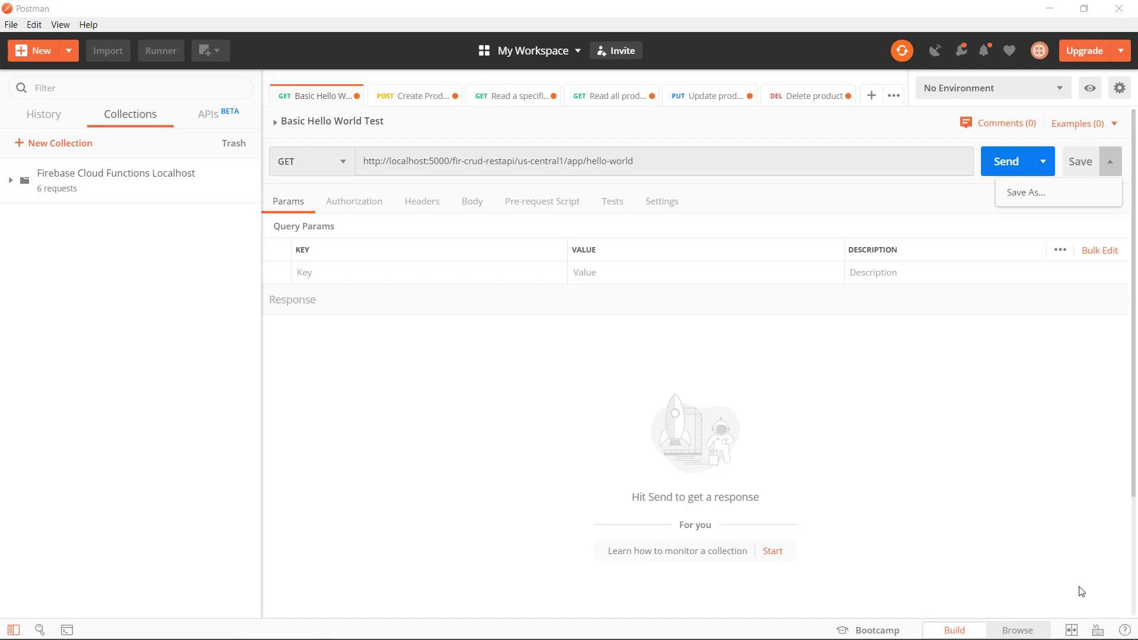
Switch to Visual Studio Code and scroll index.js down to the exports.app line
{"action": "key", "text": "alt+tab"}
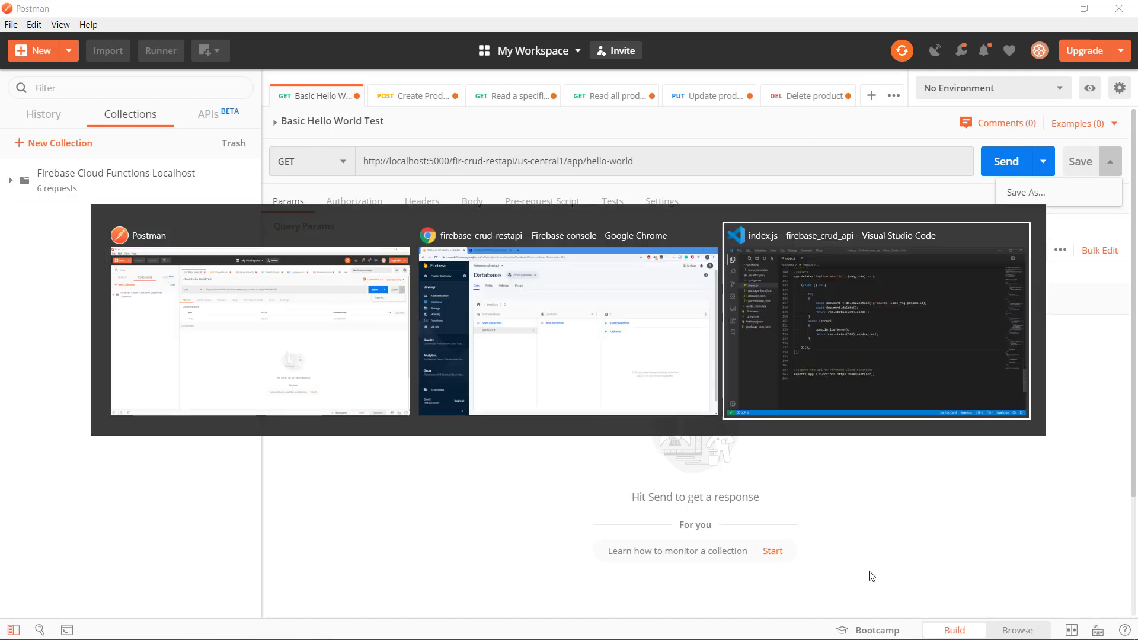
{"action": "left_click", "coordinate": [875, 318]}
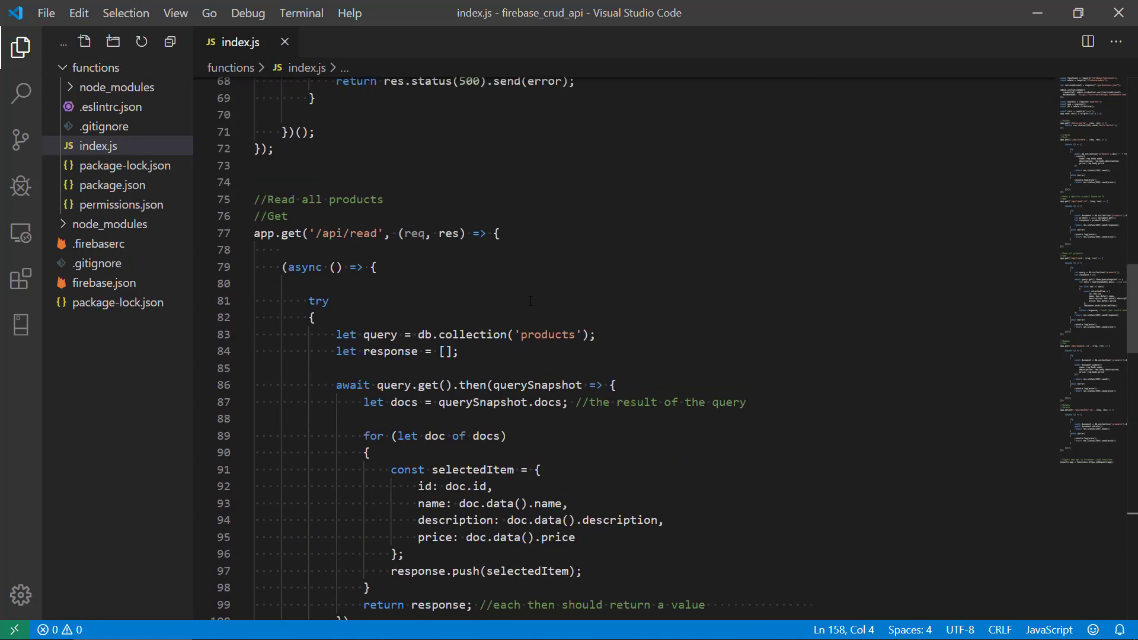
{"action": "scroll", "scroll_direction": "down", "scroll_amount": 3}
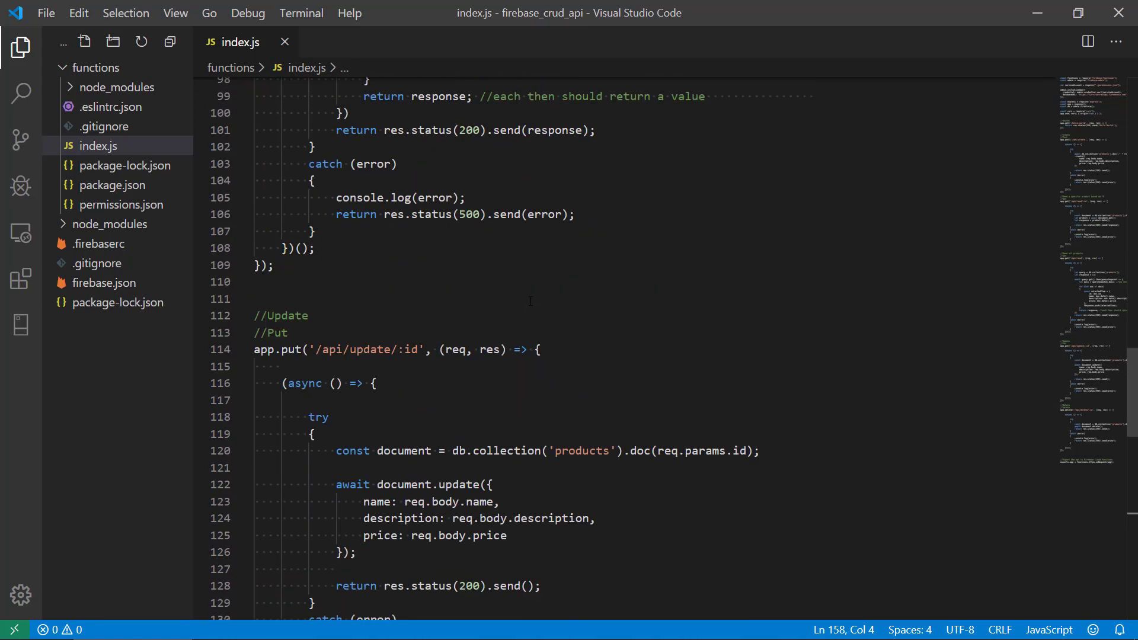
{"action": "scroll", "scroll_direction": "down", "scroll_amount": 3}
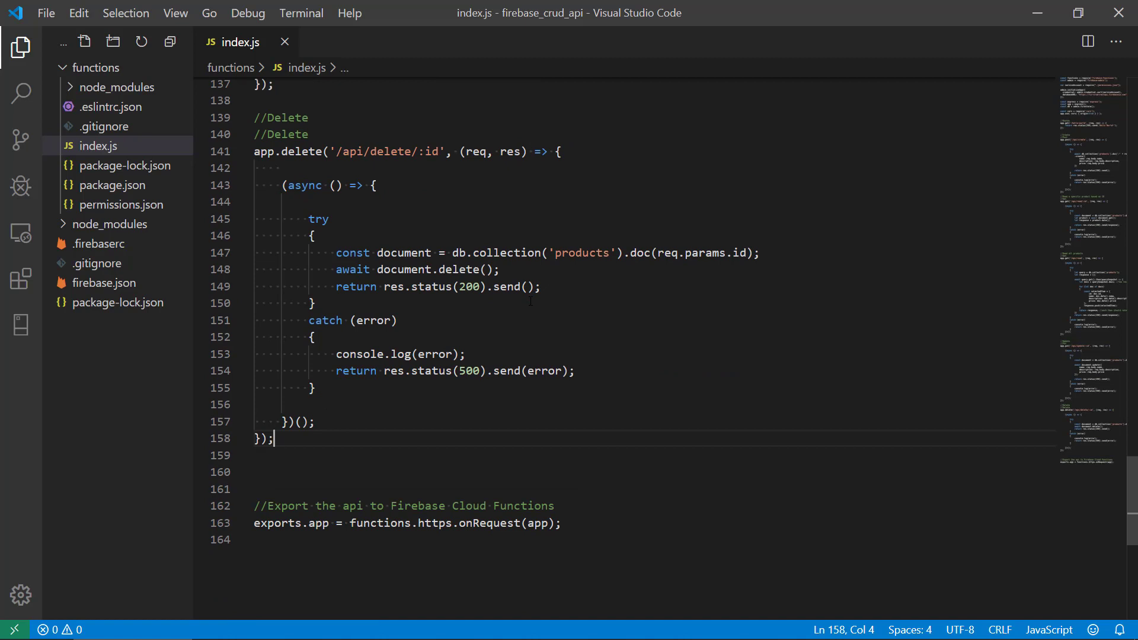
{"action": "scroll", "scroll_direction": "down", "scroll_amount": 3}
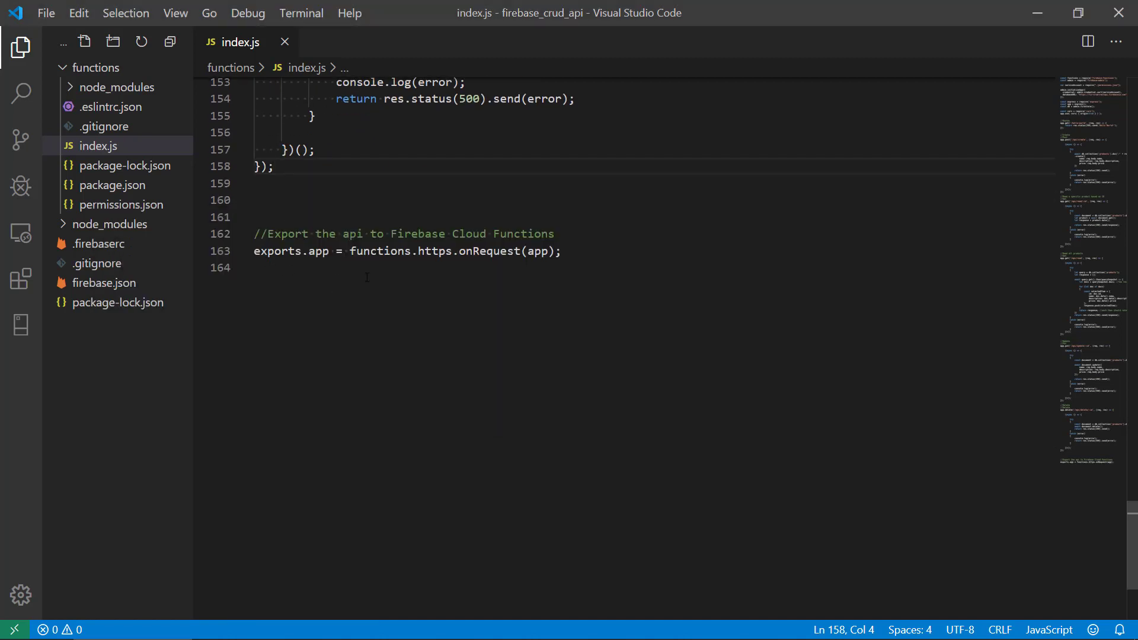
Move the terminal into the functions folder (cd f) and enlarge the panel
{"action": "key", "text": "alt+tab"}
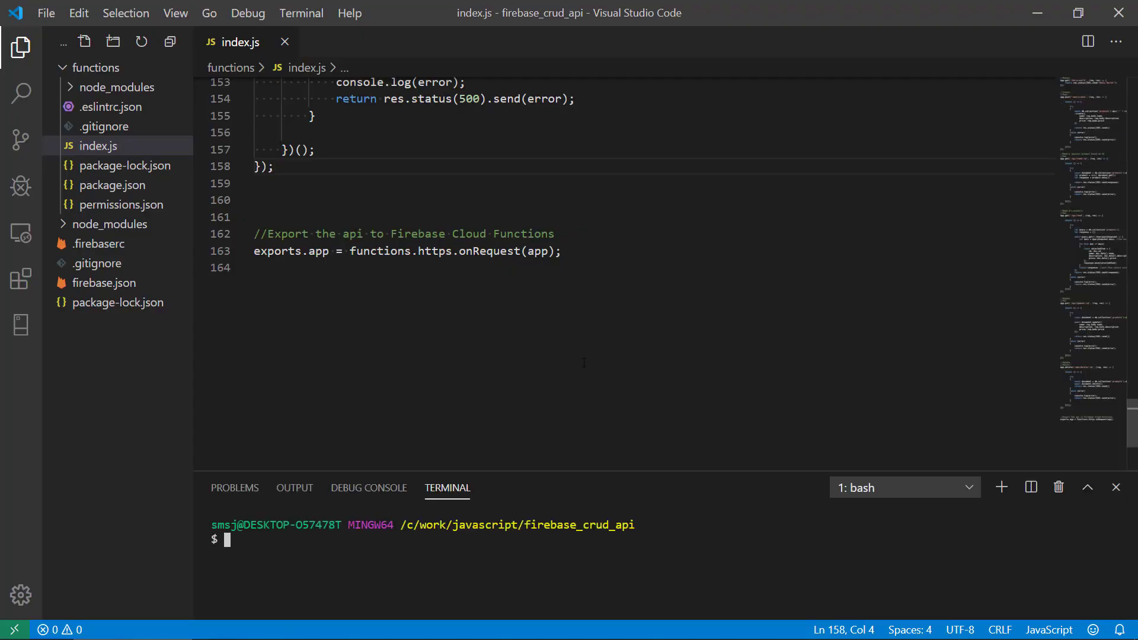
{"action": "type", "text": "cd functions/"}
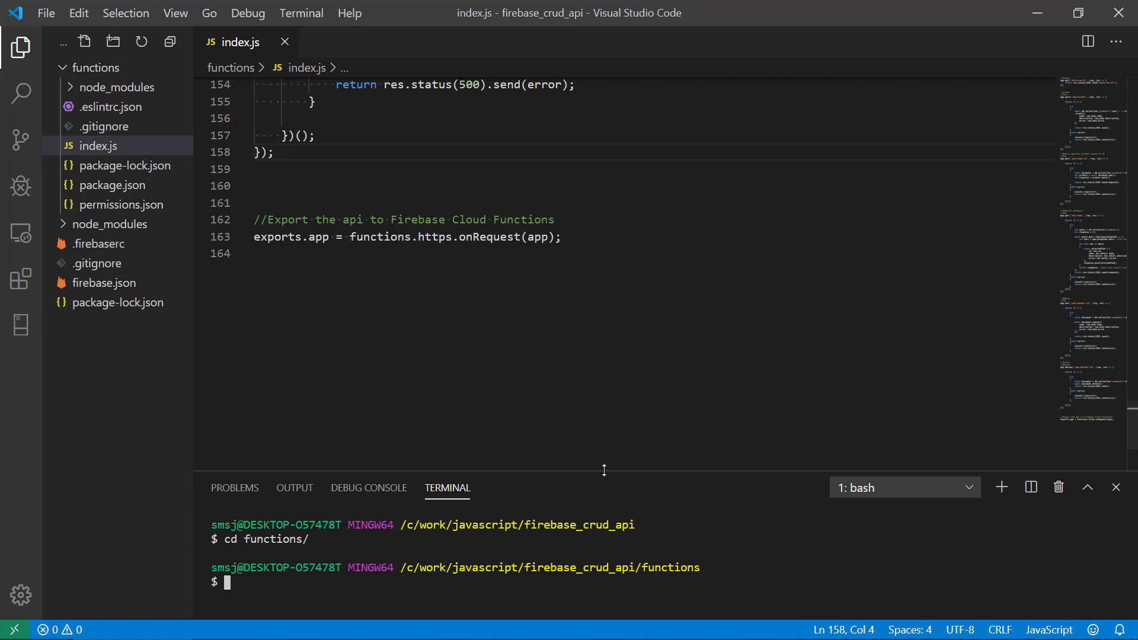
{"action": "left_click_drag", "start_coordinate": [603, 470], "coordinate": [614, 287]}
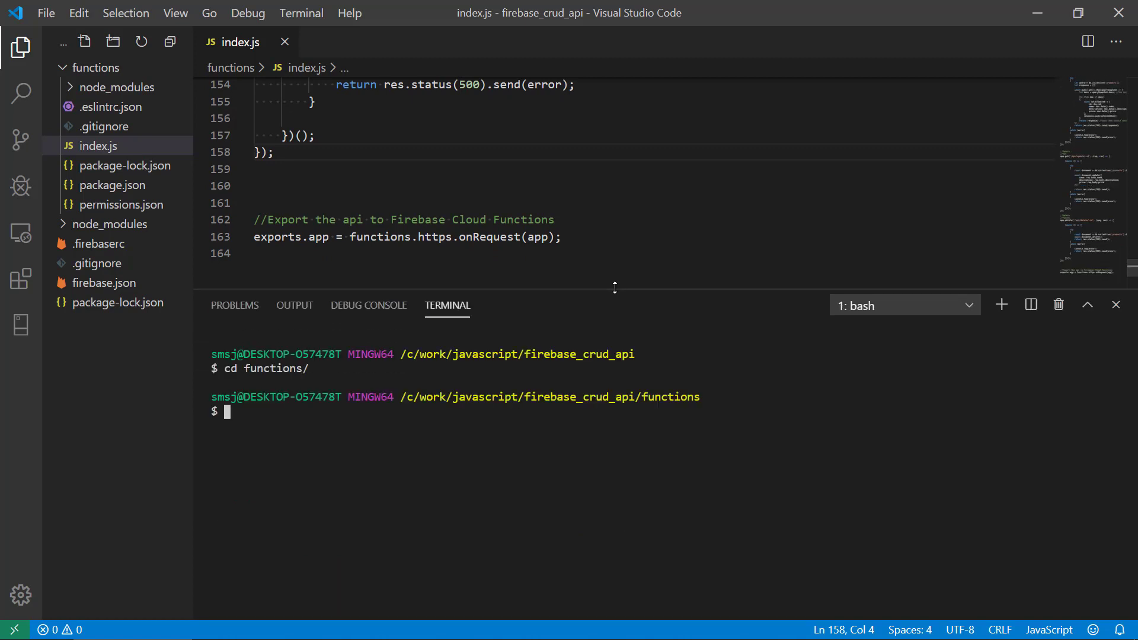
Run firebase deploy to publish the API as a Cloud Function
{"action": "type", "text": "firebas"}
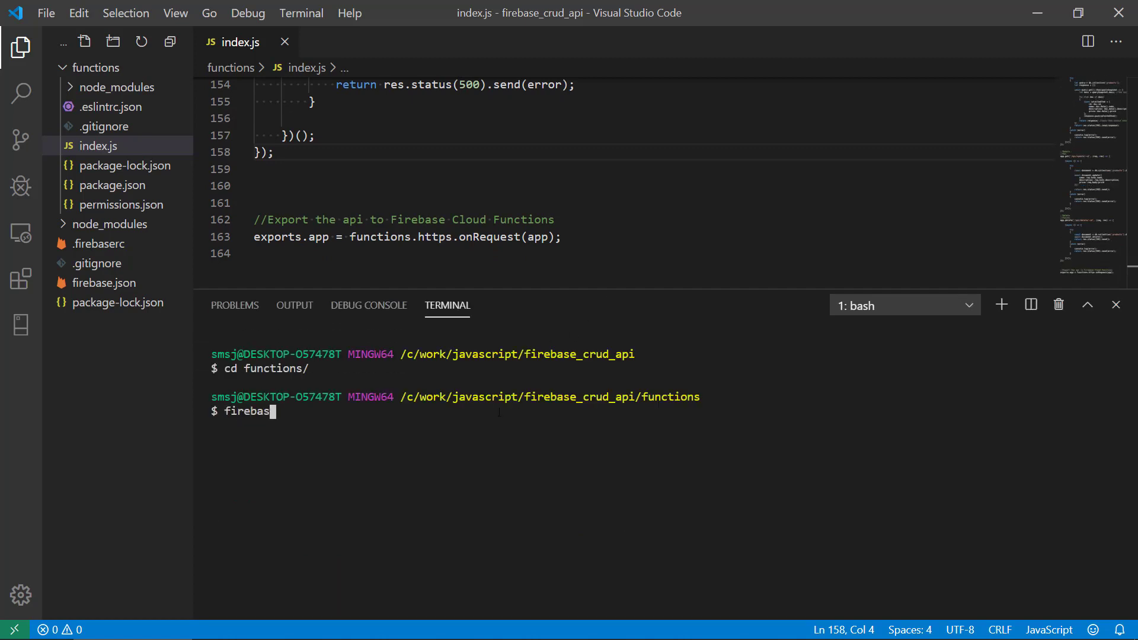
{"action": "type", "text": "e deploy"}
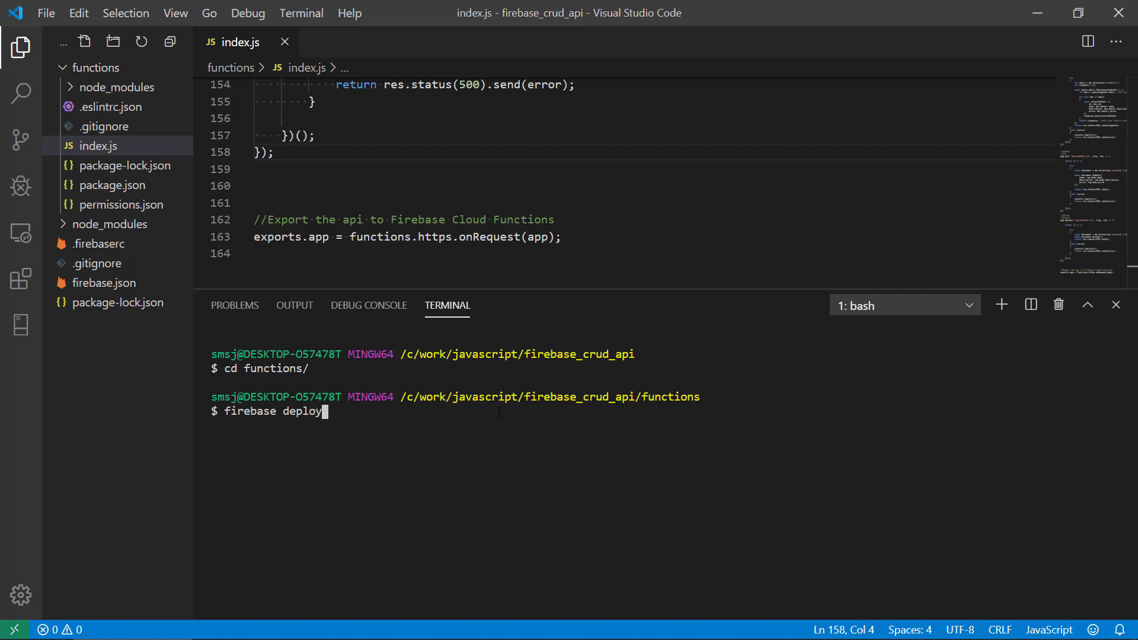
{"action": "key", "text": "enter"}
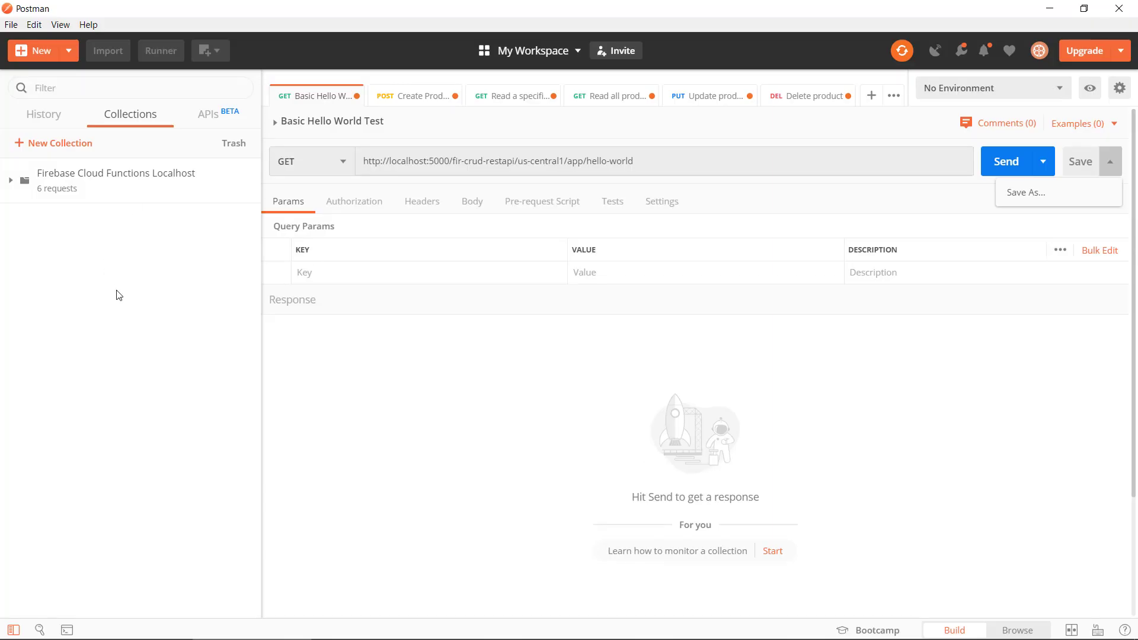
{"action": "mouse_move", "coordinate": [7, 187]}
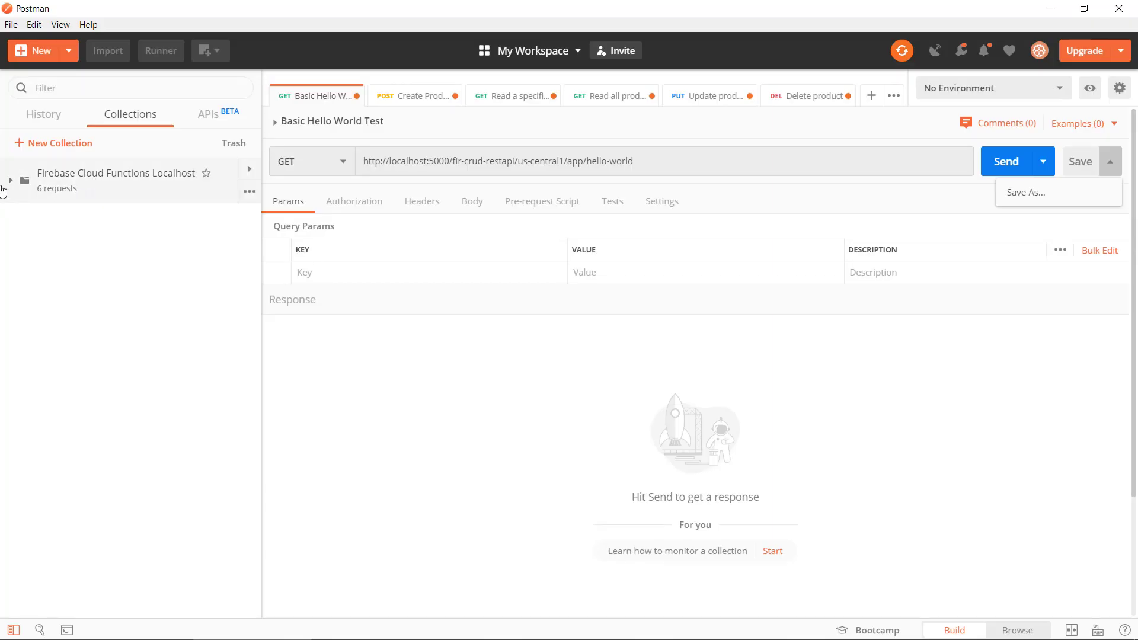
Review the Localhost collection's Create, Read specific, Read all, Update and Delete requests
{"action": "left_click", "coordinate": [11, 180]}
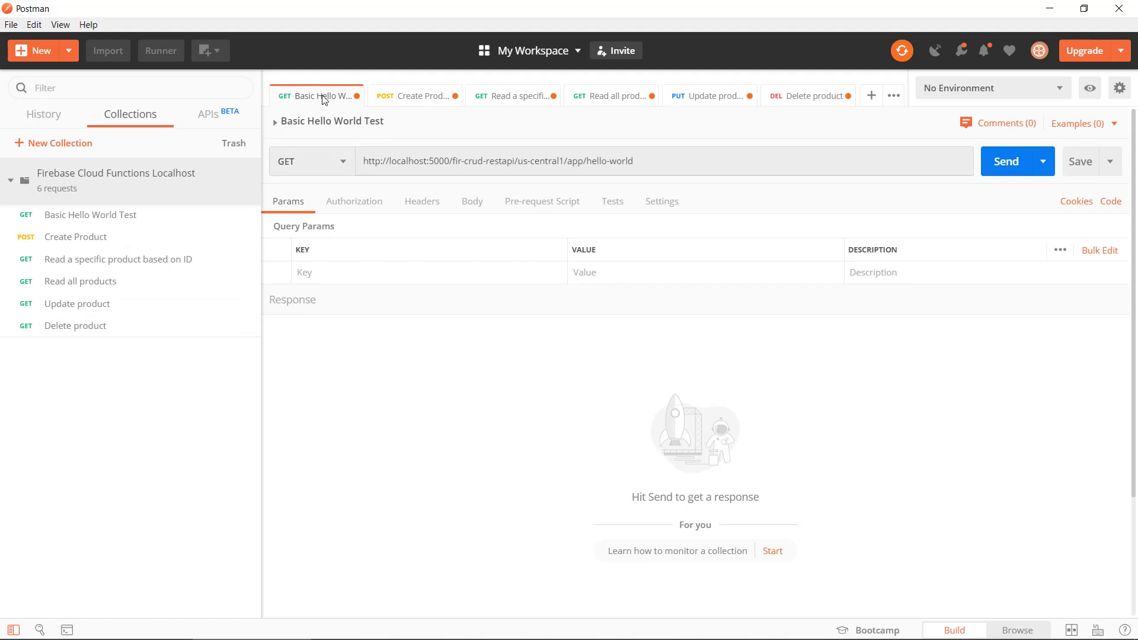
{"action": "left_click", "coordinate": [413, 95]}
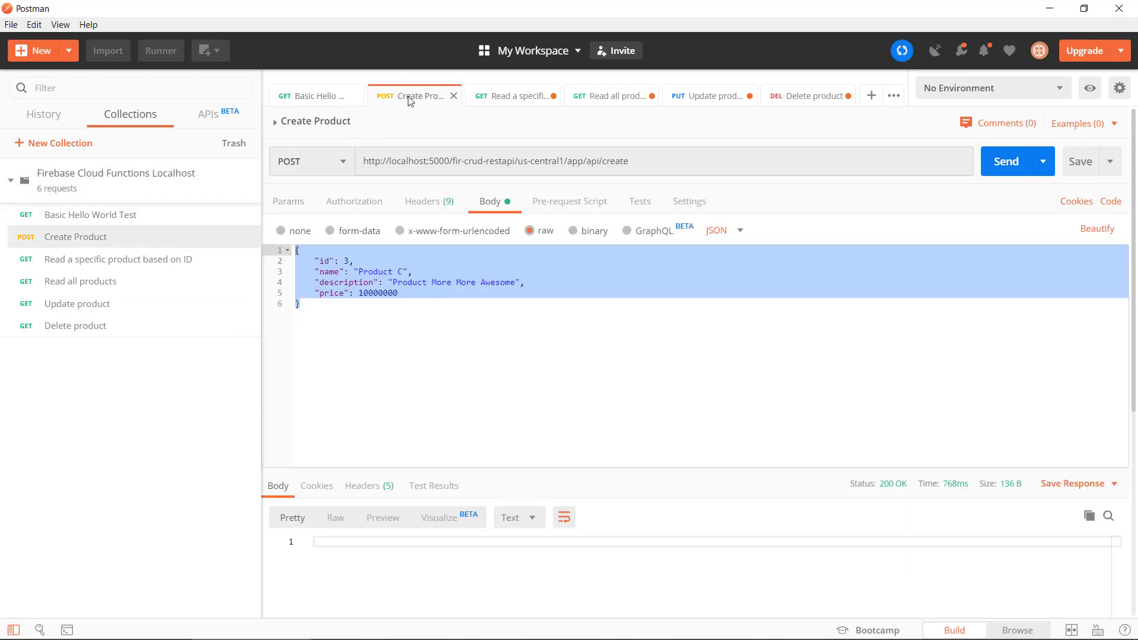
{"action": "left_click", "coordinate": [515, 95]}
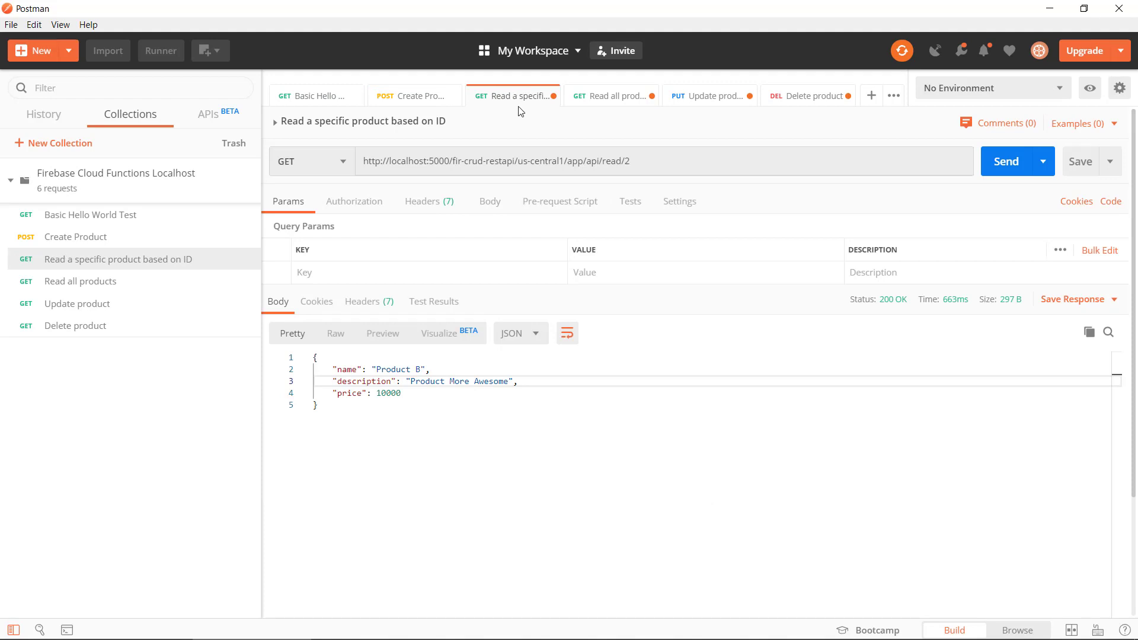
{"action": "left_click", "coordinate": [611, 95]}
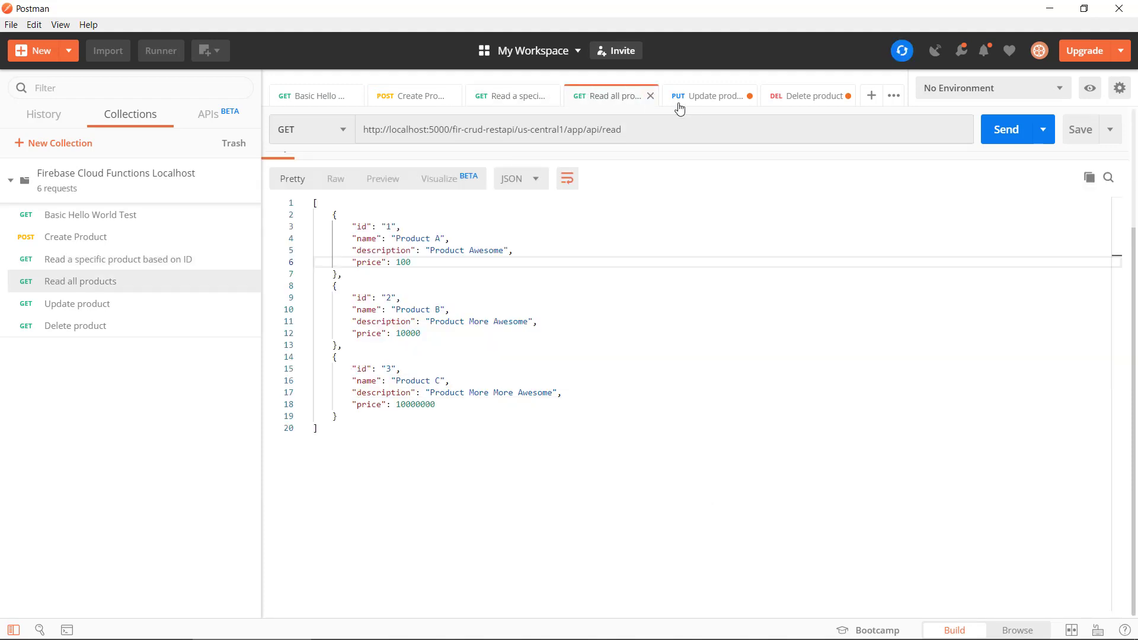
{"action": "left_click", "coordinate": [711, 95]}
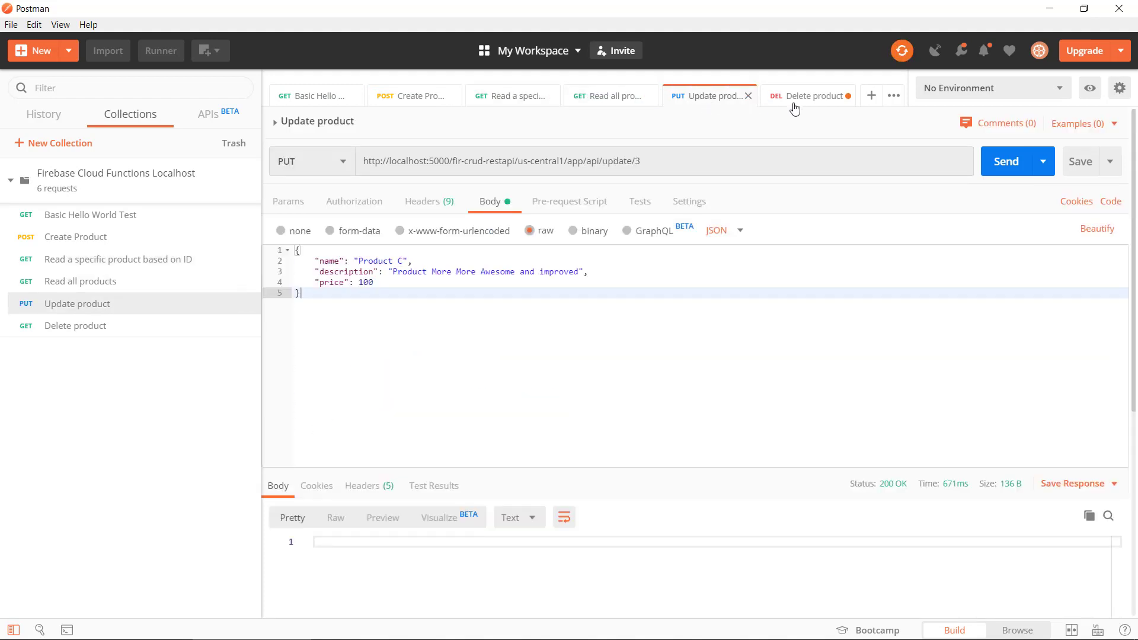
{"action": "left_click", "coordinate": [806, 95]}
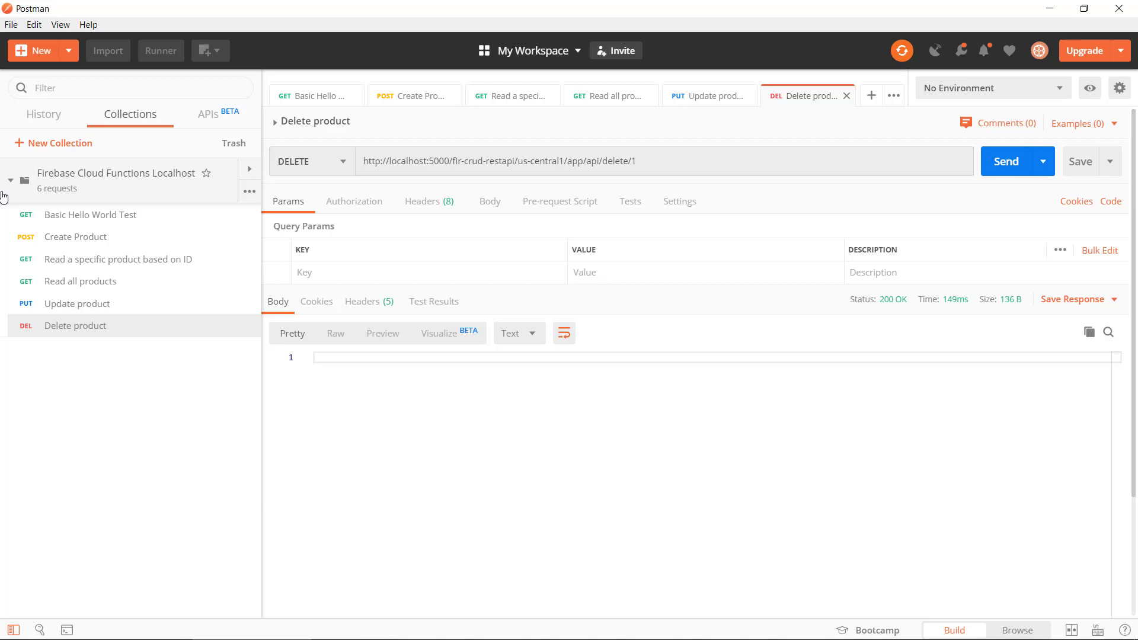
{"action": "left_click", "coordinate": [10, 179]}
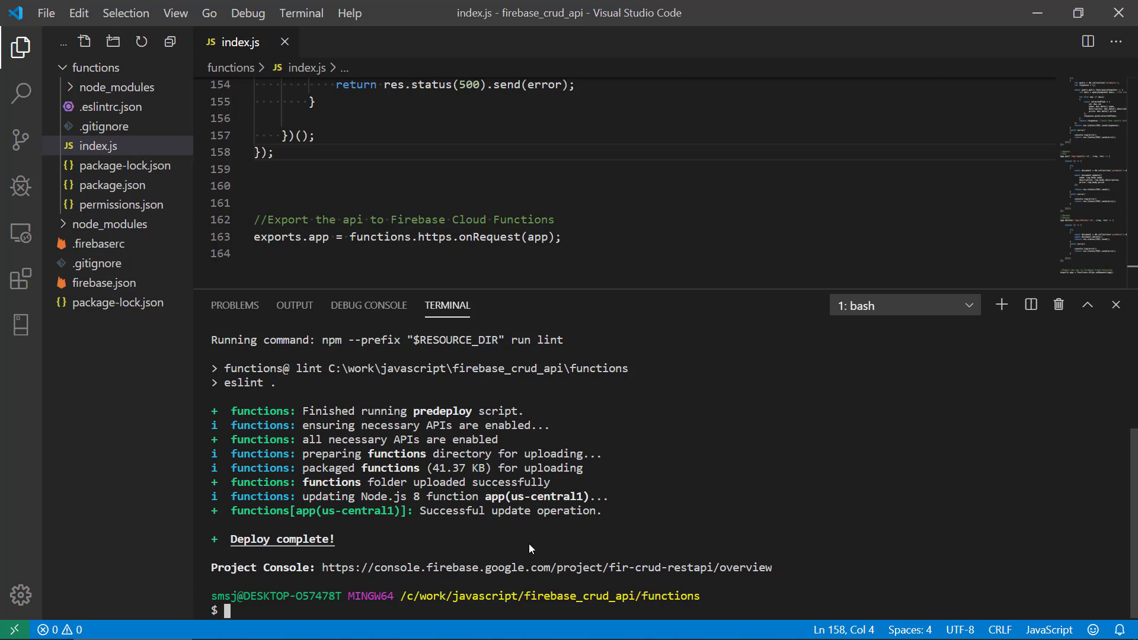
{"action": "mouse_move", "coordinate": [366, 526]}
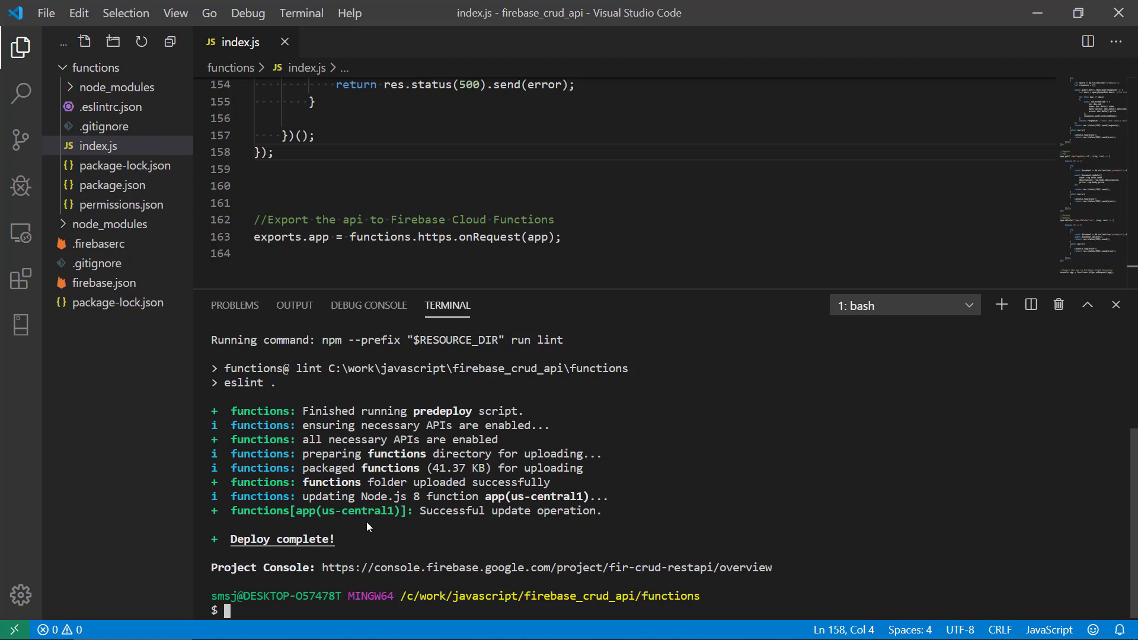
{"action": "mouse_move", "coordinate": [544, 526]}
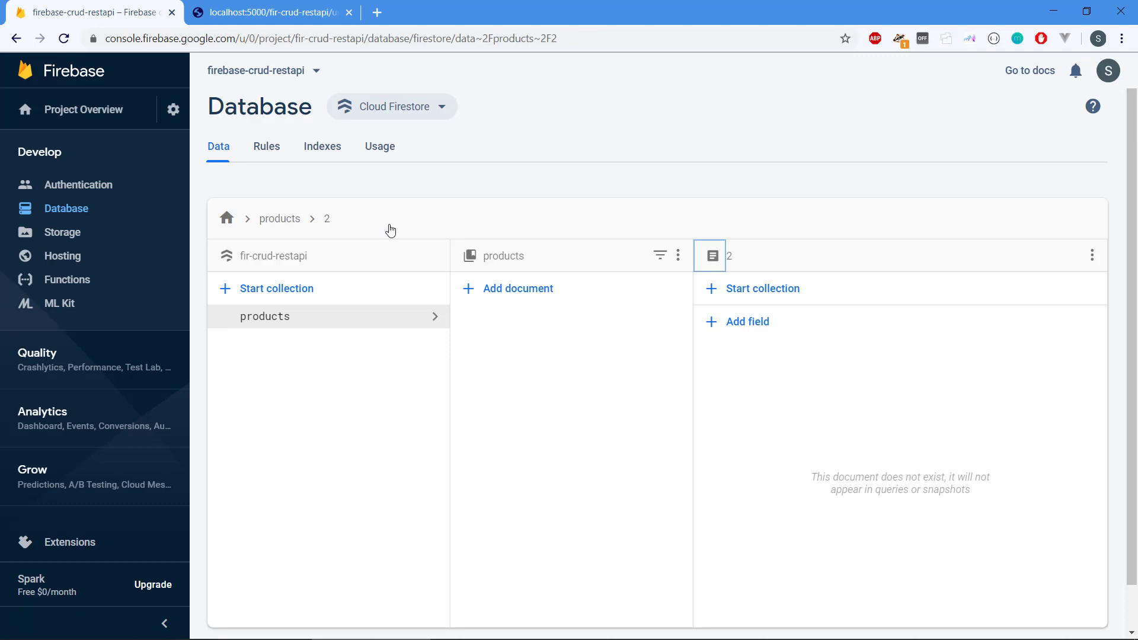
{"action": "mouse_move", "coordinate": [66, 280]}
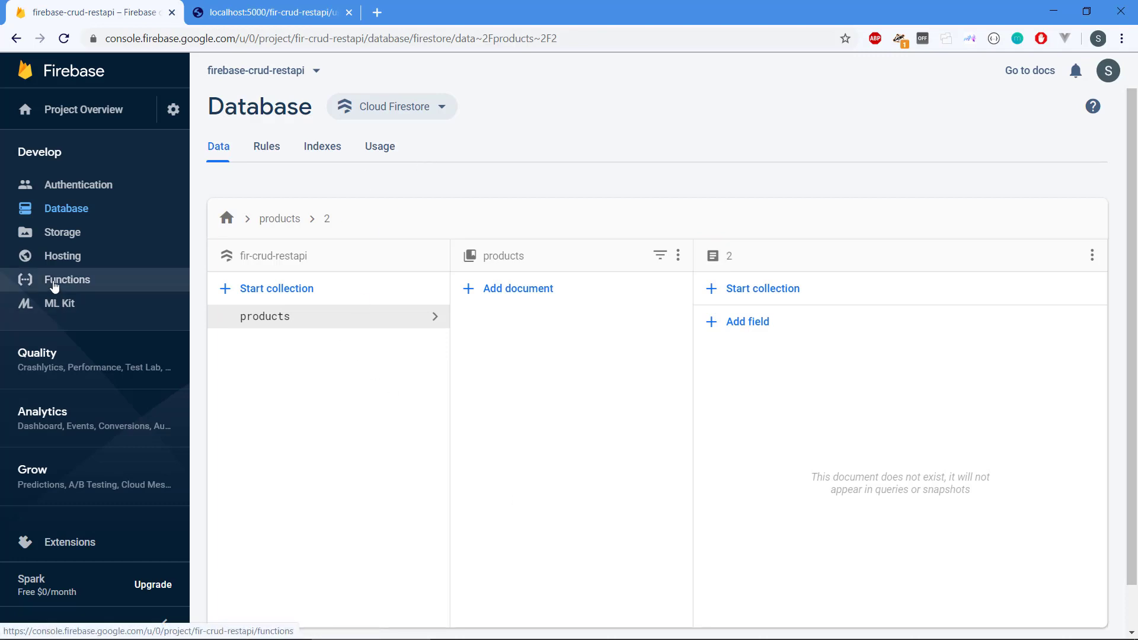
Copy the app function's HTTPS trigger URL from the Functions dashboard
{"action": "left_click", "coordinate": [67, 280]}
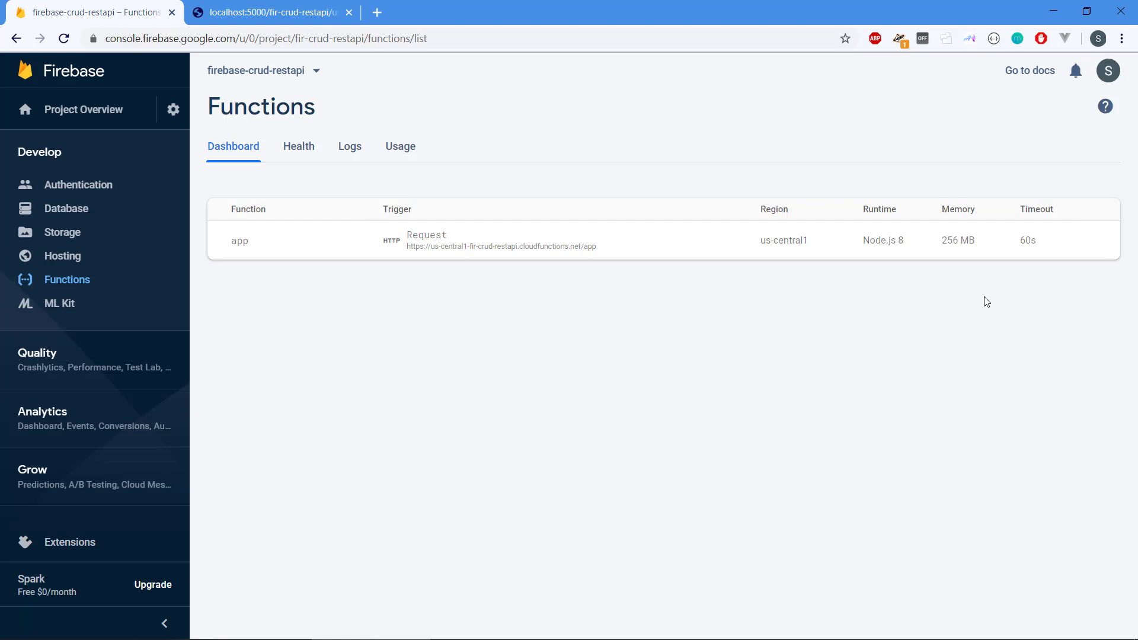
{"action": "mouse_move", "coordinate": [403, 251]}
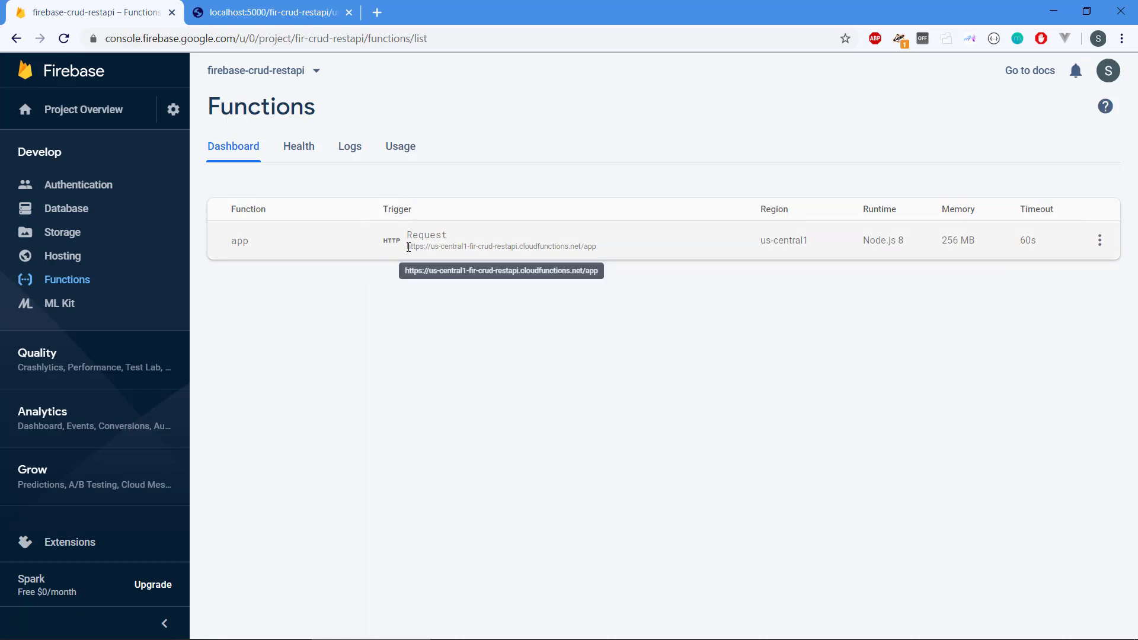
{"action": "double_click", "coordinate": [501, 247]}
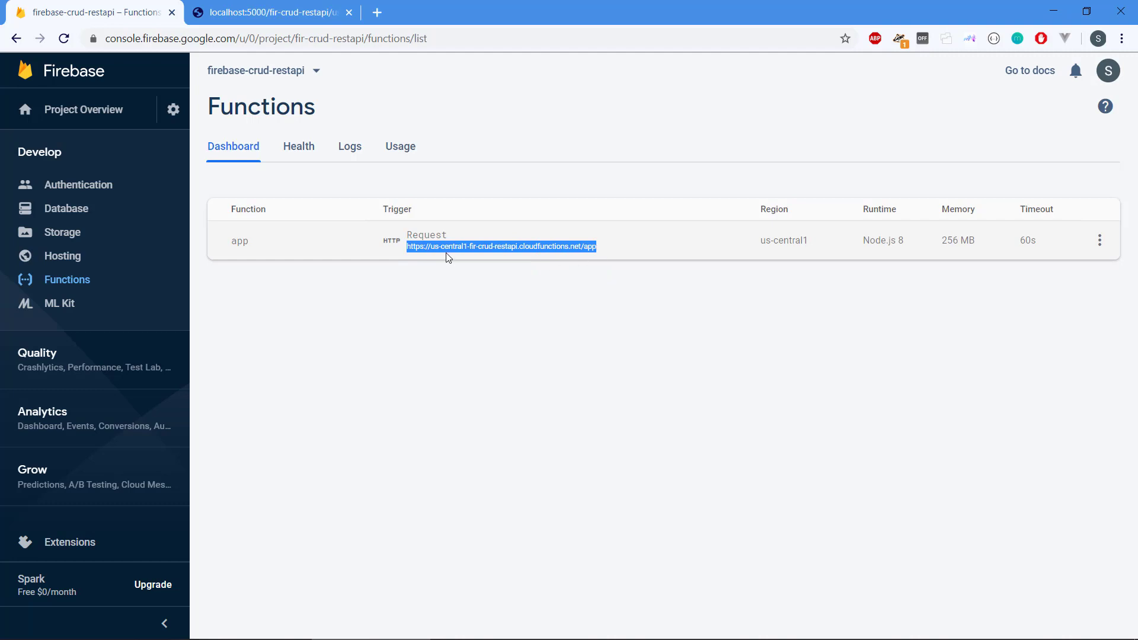
{"action": "mouse_move", "coordinate": [509, 275]}
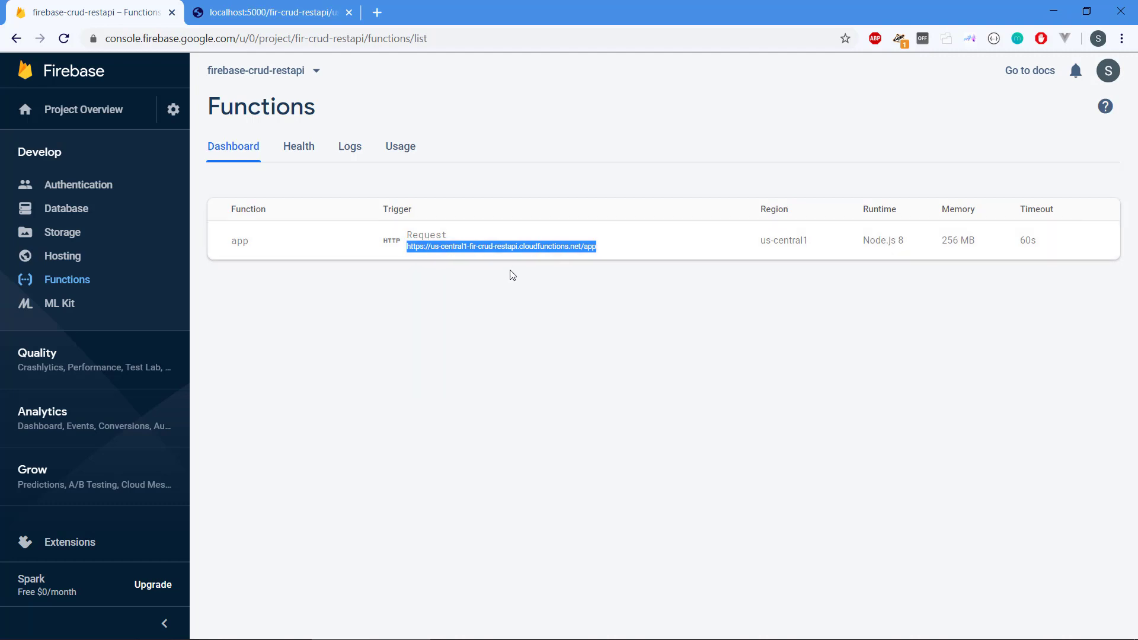
{"action": "key", "text": "alt+tab"}
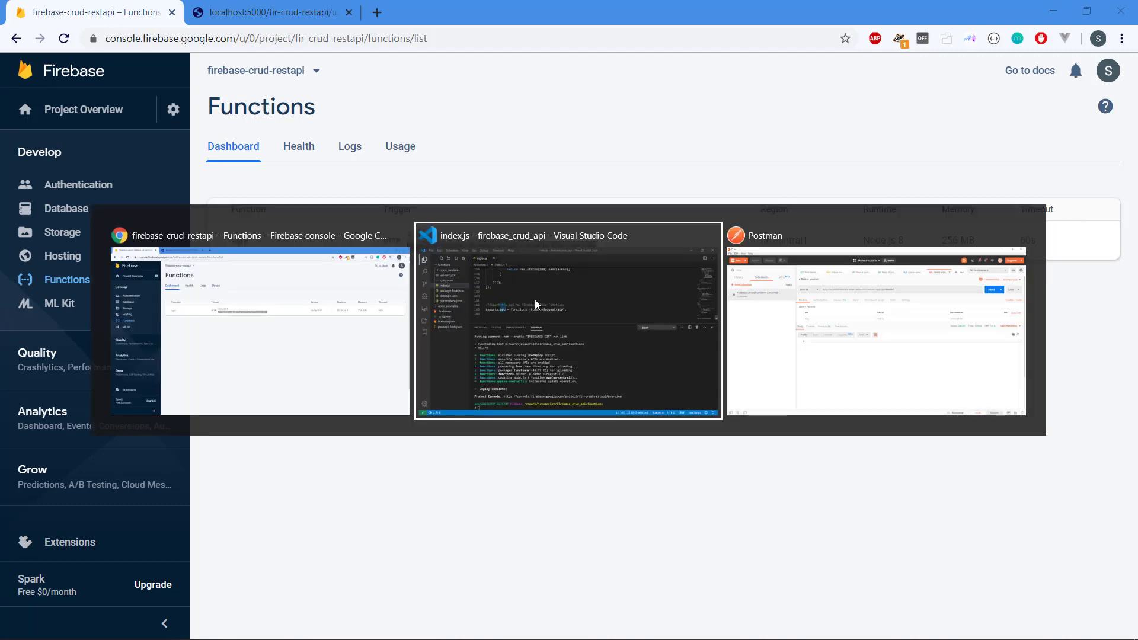
Duplicate the Localhost collection and rename the copy Firebase Cloud Functions Remote
{"action": "left_click", "coordinate": [875, 322]}
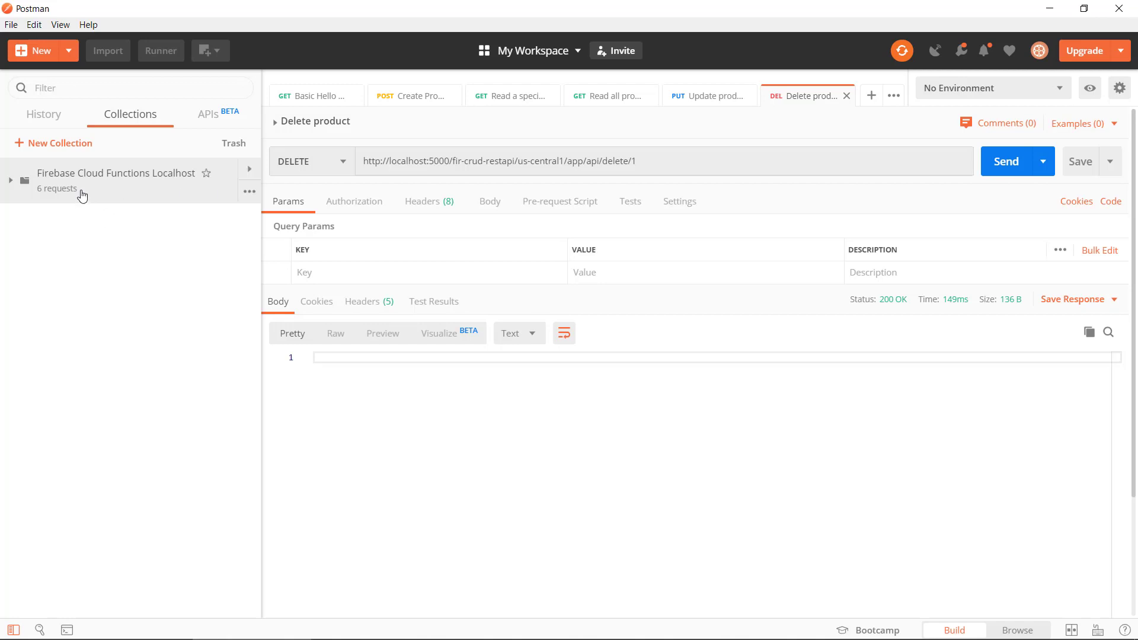
{"action": "left_click", "coordinate": [250, 191]}
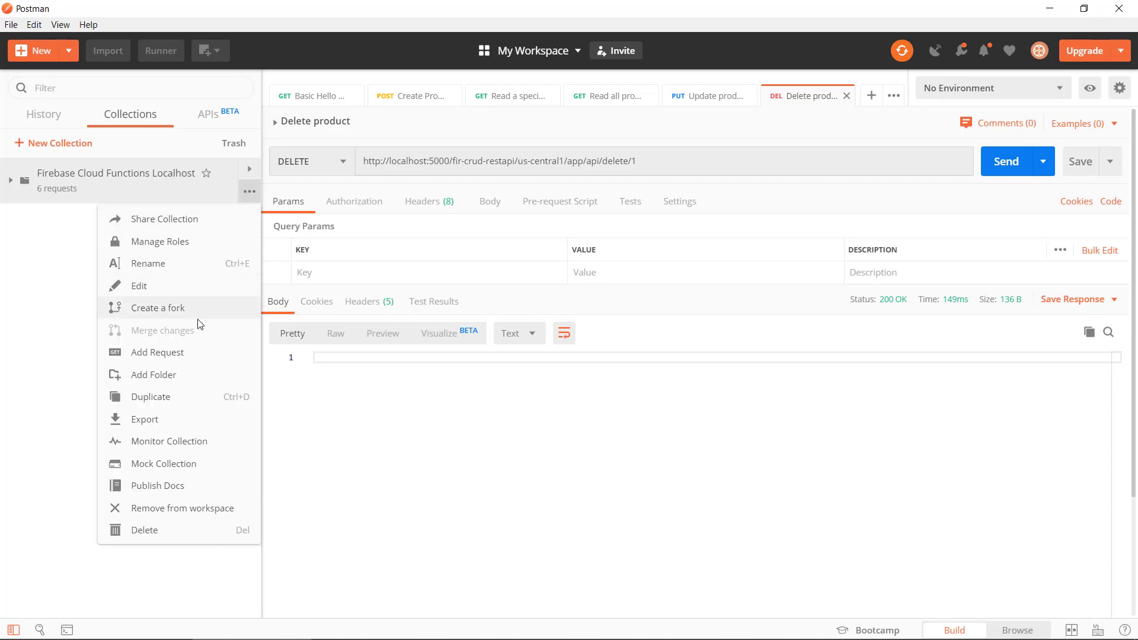
{"action": "left_click", "coordinate": [149, 396]}
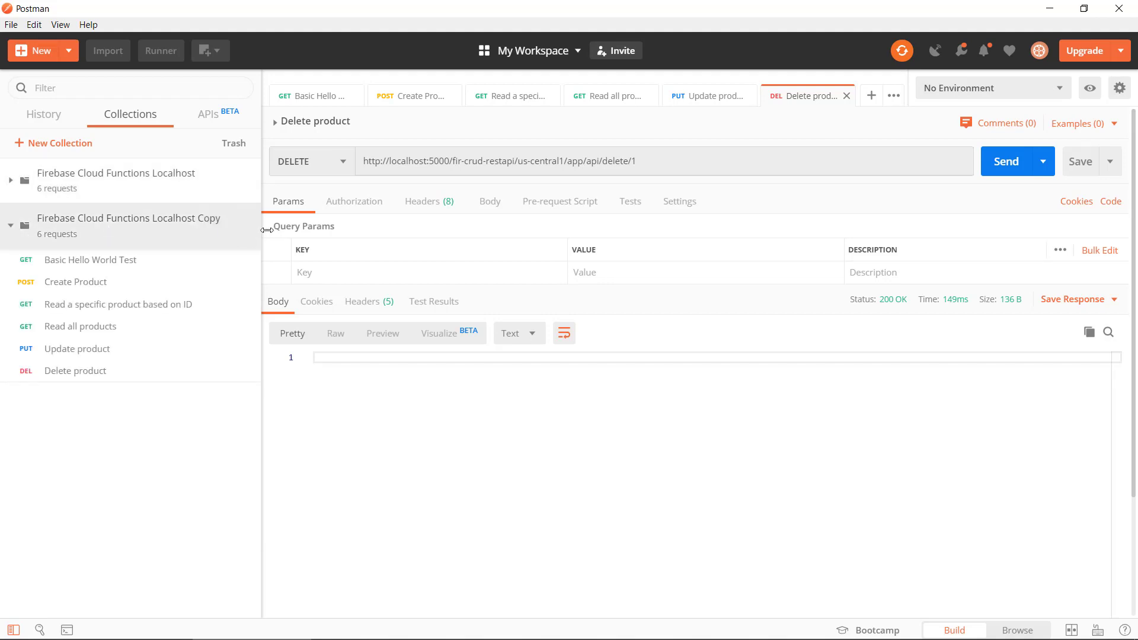
{"action": "left_click", "coordinate": [249, 237]}
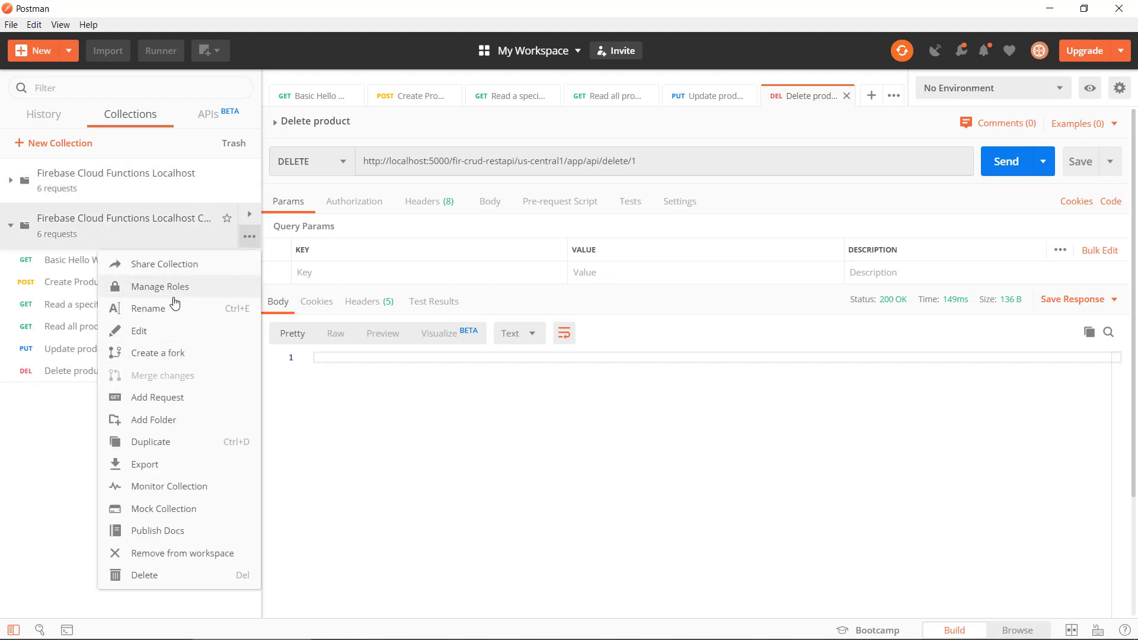
{"action": "left_click", "coordinate": [149, 308]}
{"action": "type", "text": "Remote"}
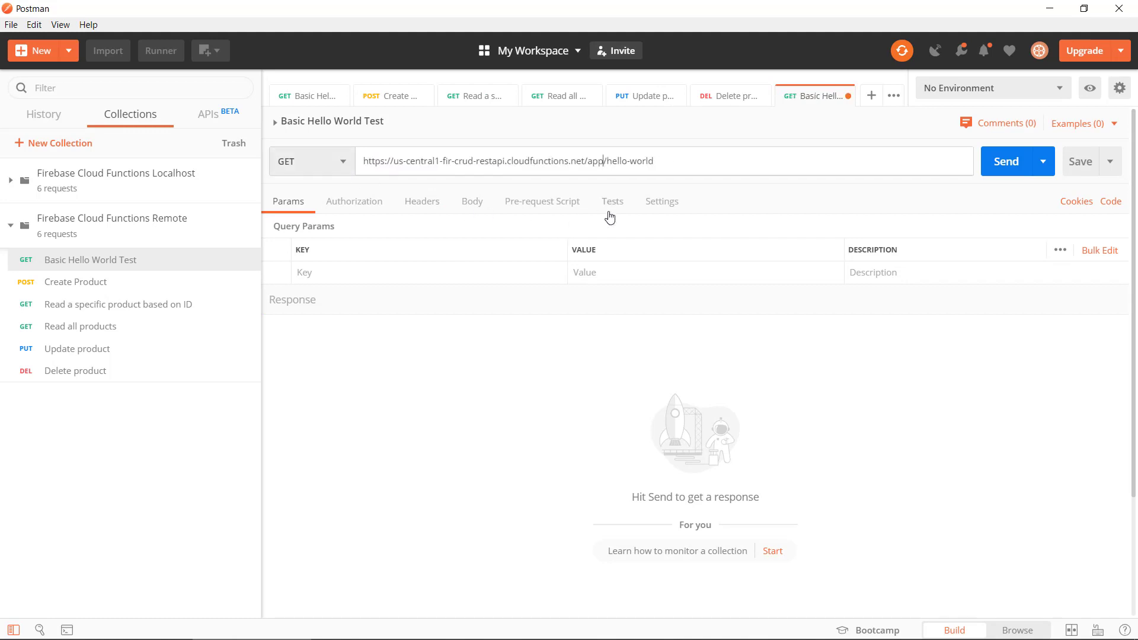
Send the remote Basic Hello World Test, returning Hello World! with 200 OK
{"action": "left_click", "coordinate": [382, 160]}
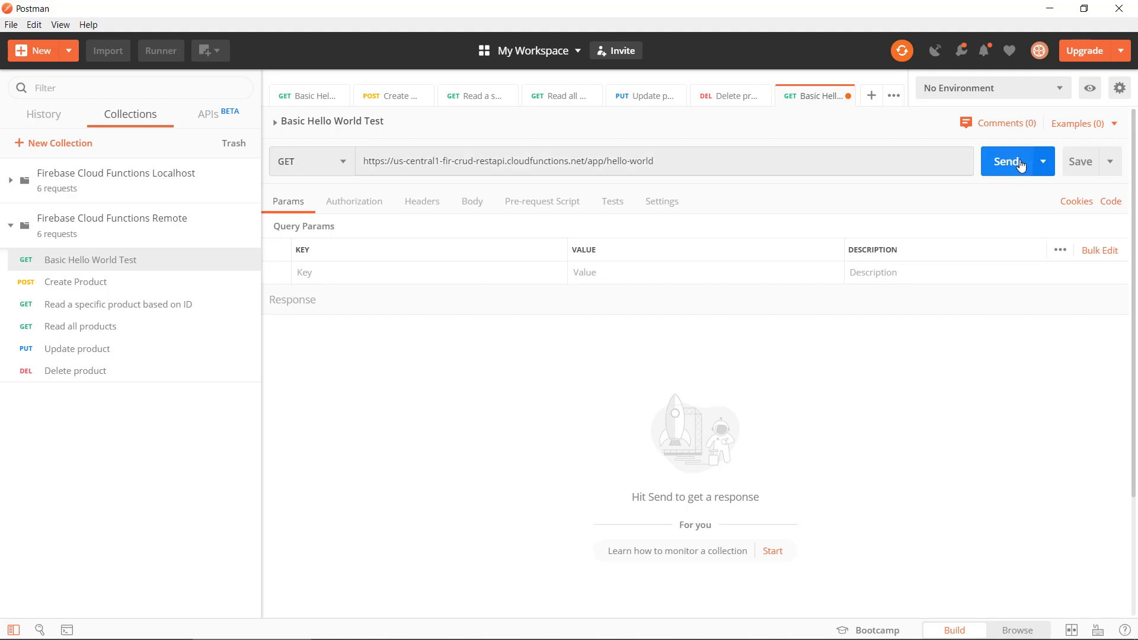
{"action": "left_click", "coordinate": [1009, 161]}
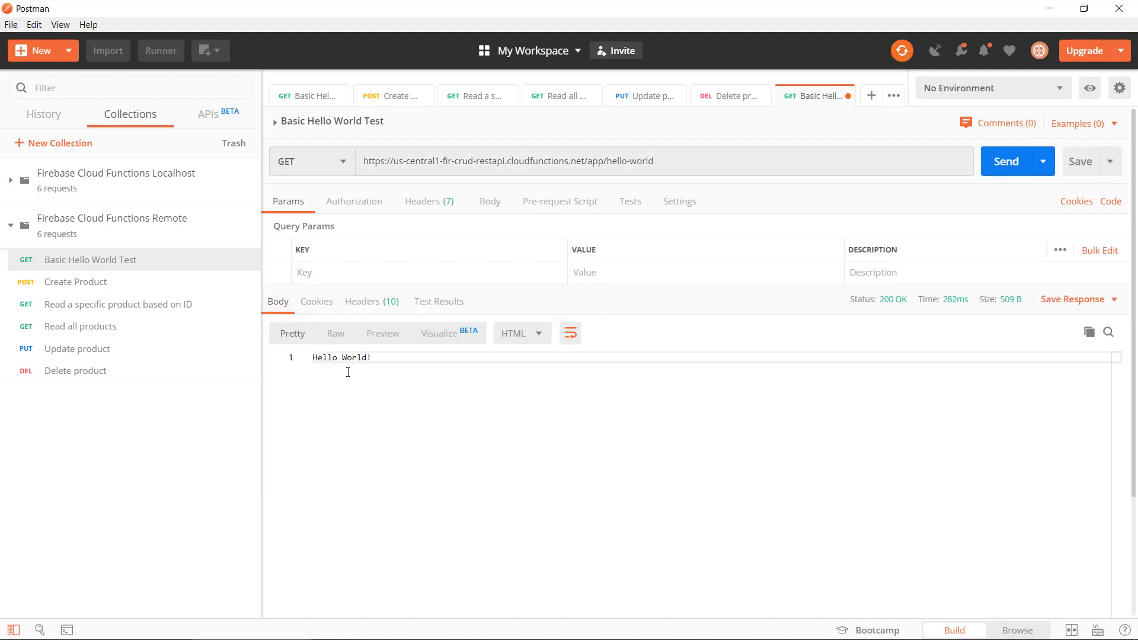
{"action": "mouse_move", "coordinate": [422, 373]}
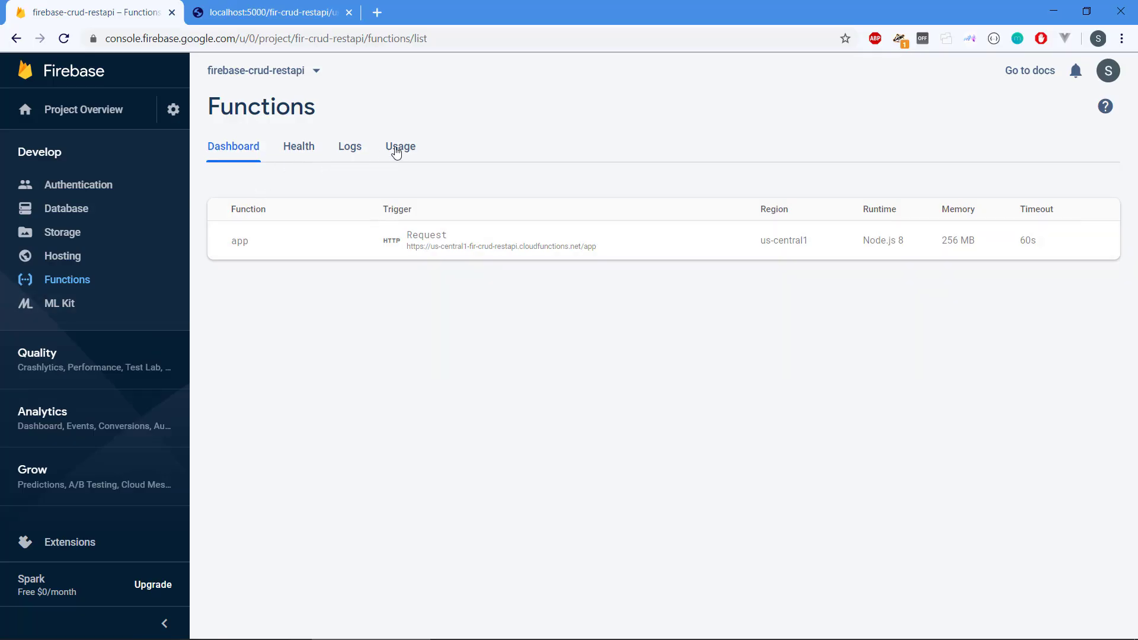
View the Functions Usage statistics in the Firebase console
{"action": "left_click", "coordinate": [400, 146]}
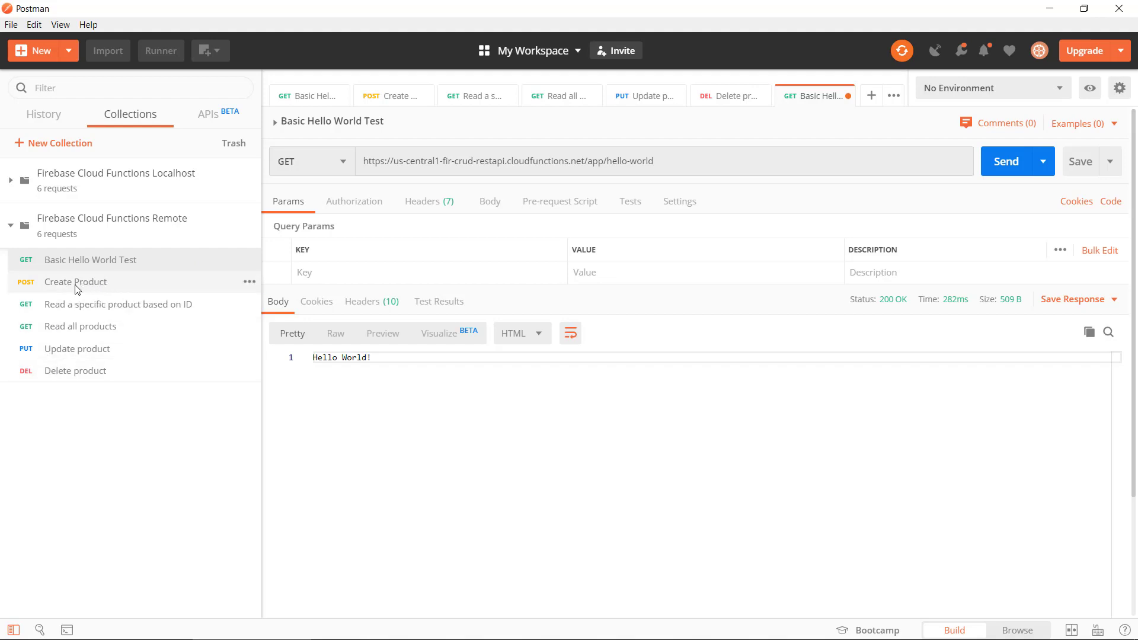
Close all request tabs, leaving only the remote Create Product request open
{"action": "left_click", "coordinate": [74, 282]}
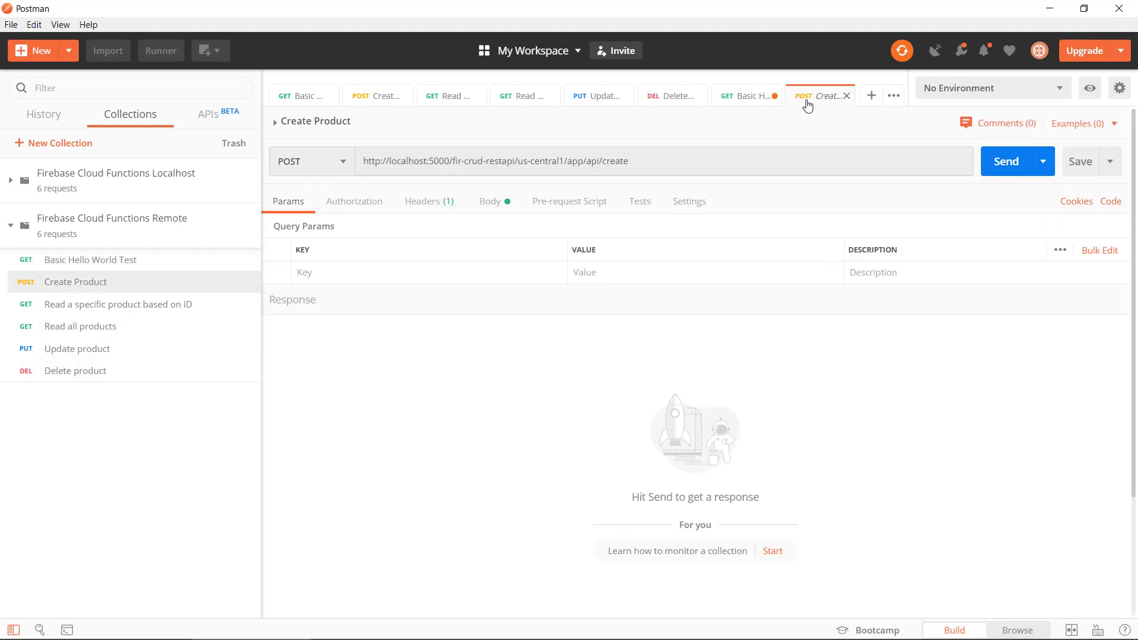
{"action": "right_click", "coordinate": [819, 95]}
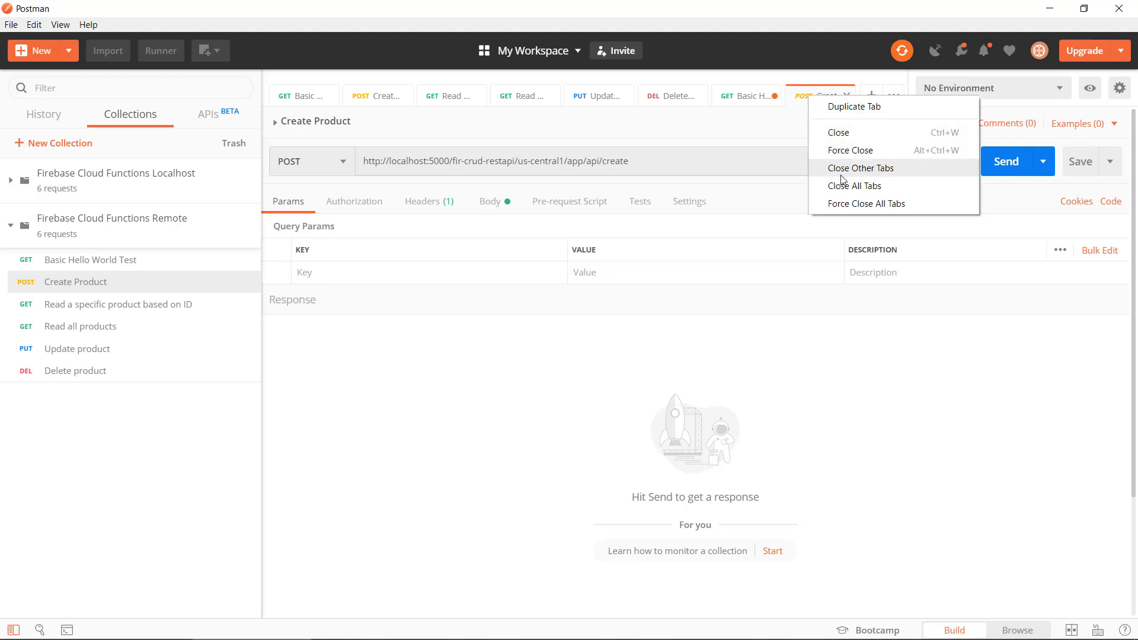
{"action": "left_click", "coordinate": [854, 186]}
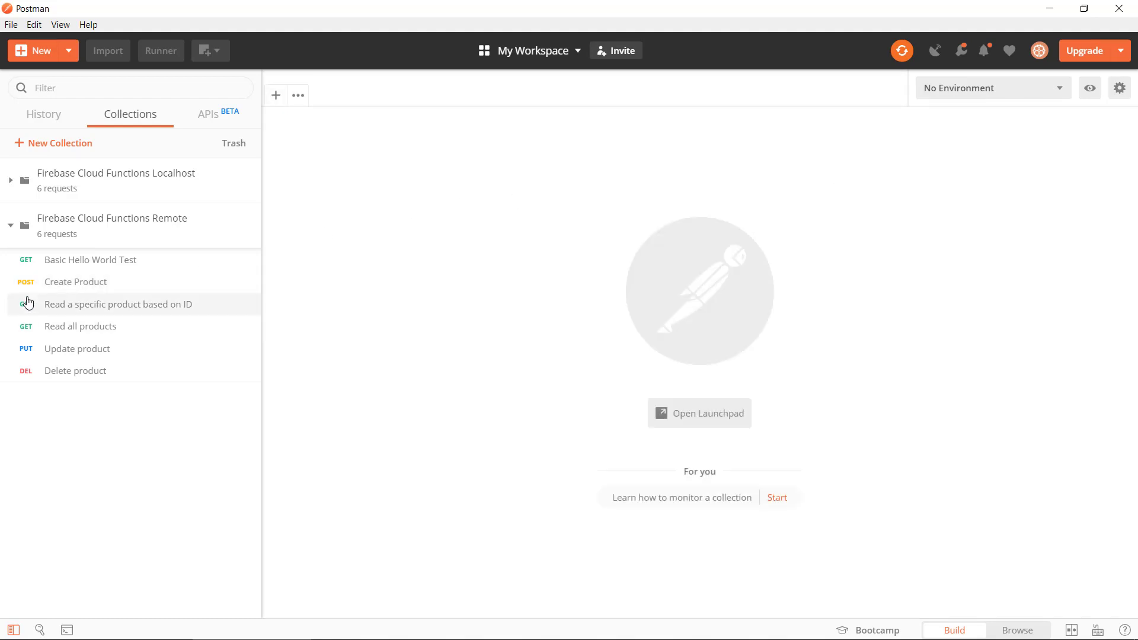
{"action": "left_click", "coordinate": [74, 282]}
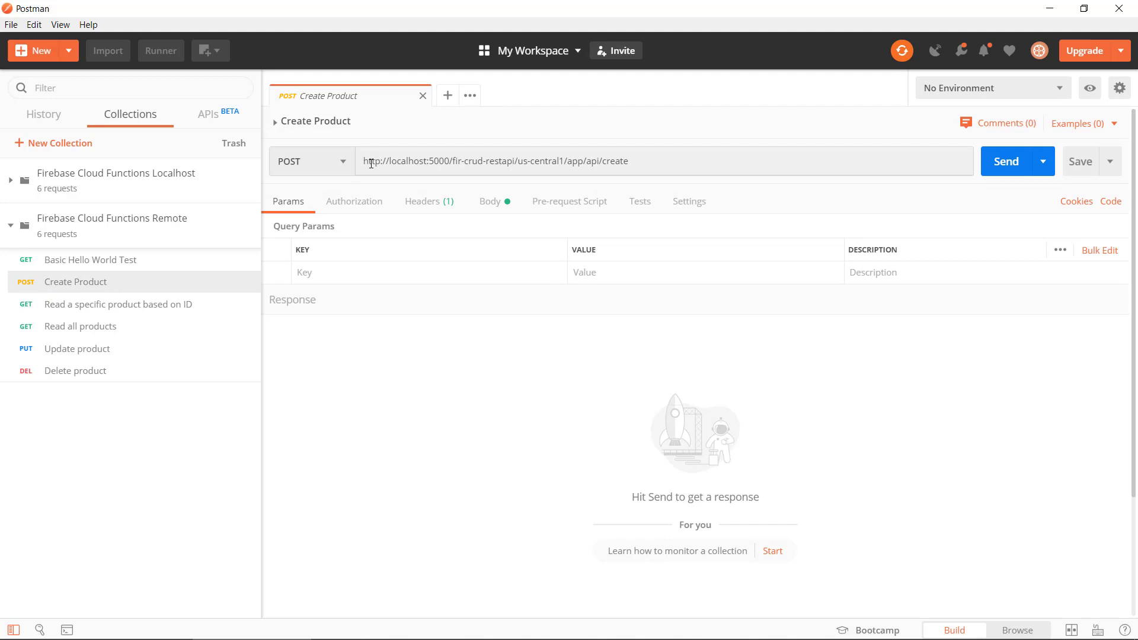
Point Create Product at the cloudfunctions app/api/create URL and send its Product C JSON
{"action": "left_click_drag", "start_coordinate": [361, 160], "coordinate": [572, 160]}
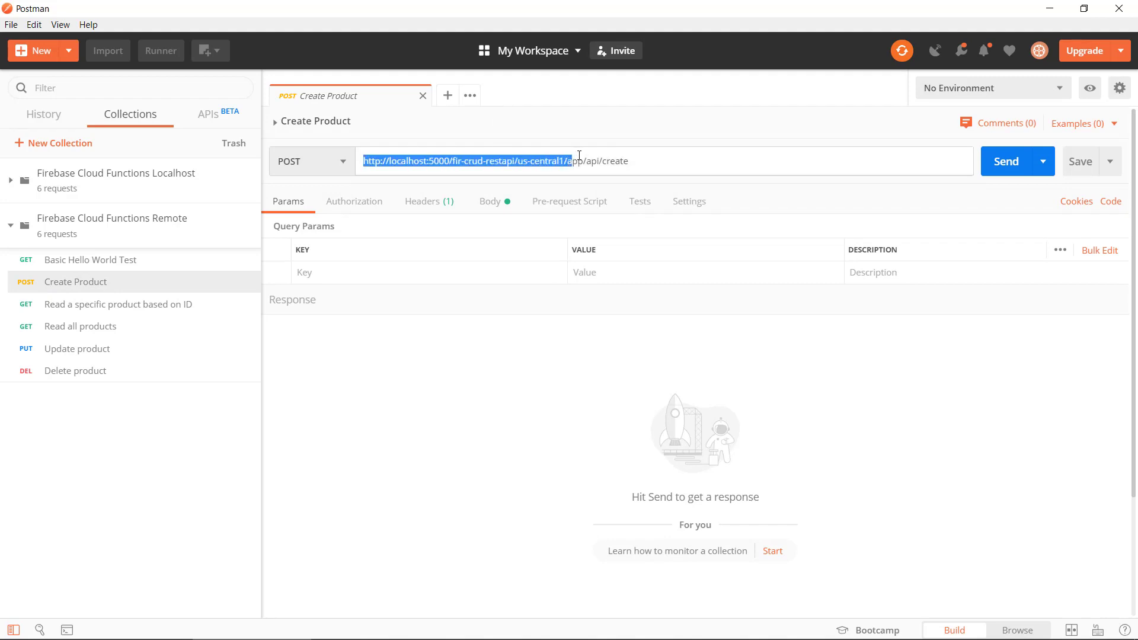
{"action": "type", "text": "https://us-central1-fir-crud-restapi.cloudfunctions.net/app/api/create"}
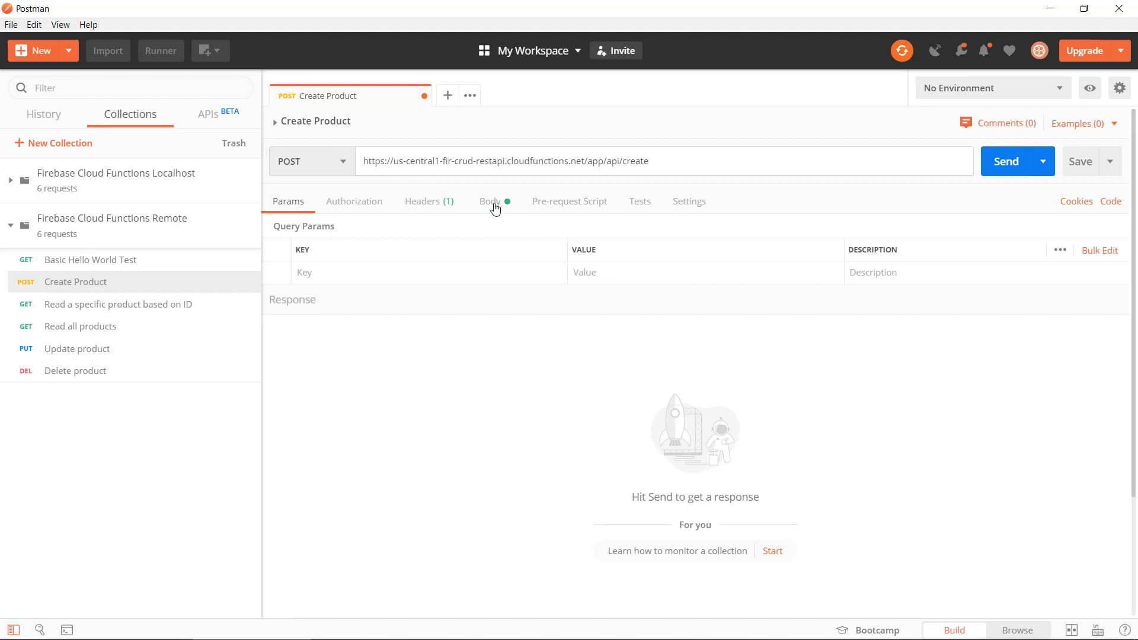
{"action": "left_click", "coordinate": [490, 202]}
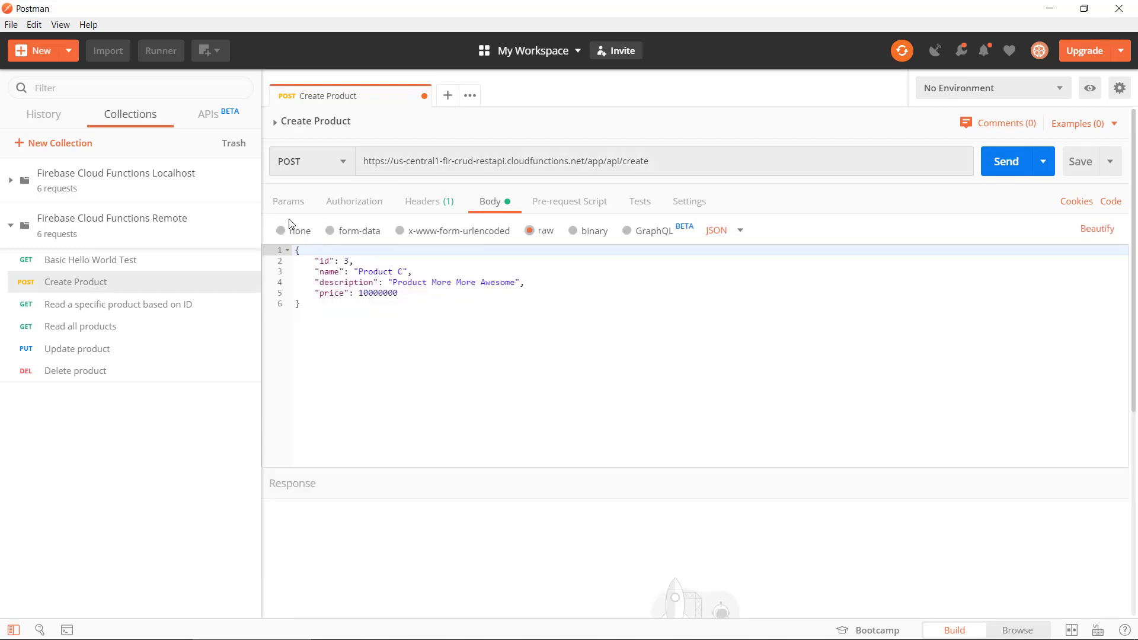
{"action": "left_click", "coordinate": [288, 201]}
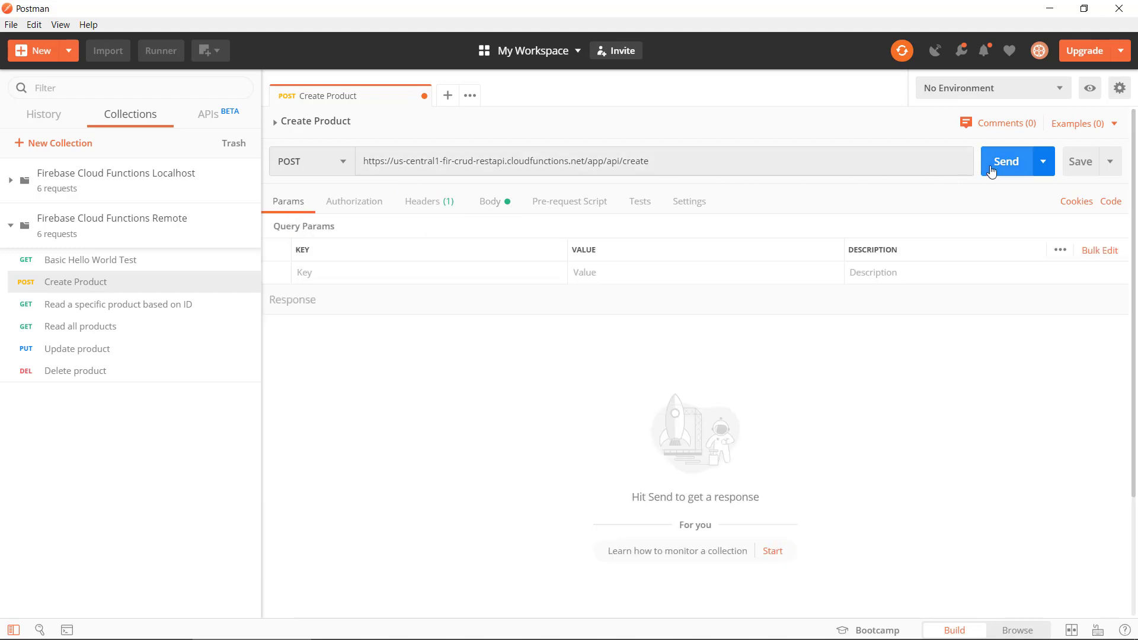
{"action": "left_click", "coordinate": [1006, 162]}
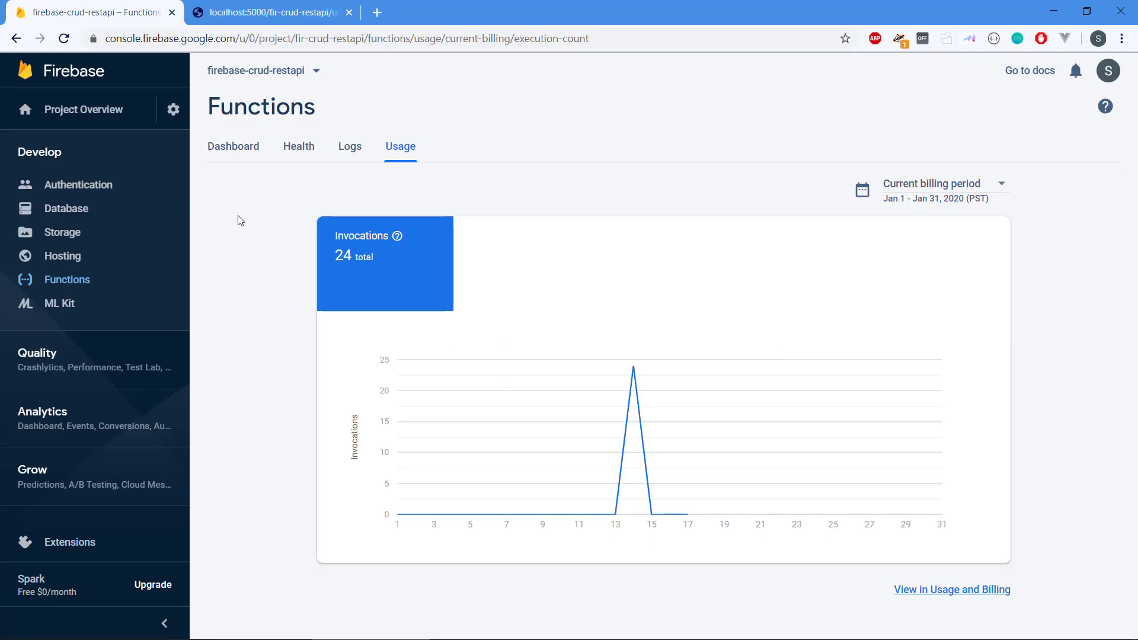
{"action": "mouse_move", "coordinate": [66, 208]}
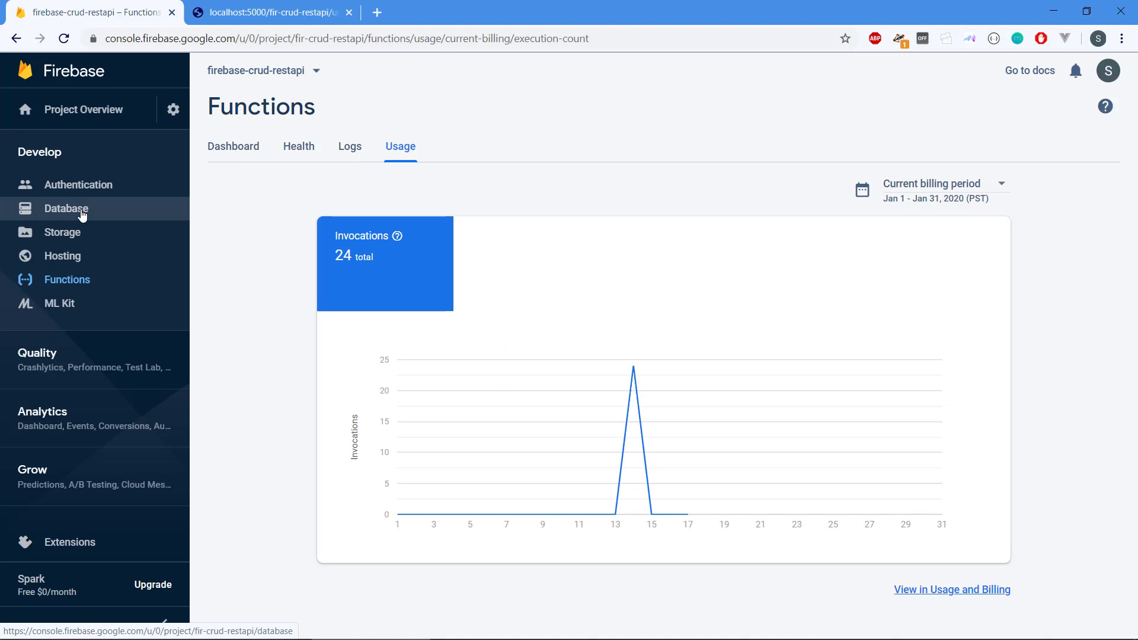
Open the project's Database page after reviewing the 24 invocations
{"action": "left_click", "coordinate": [67, 209]}
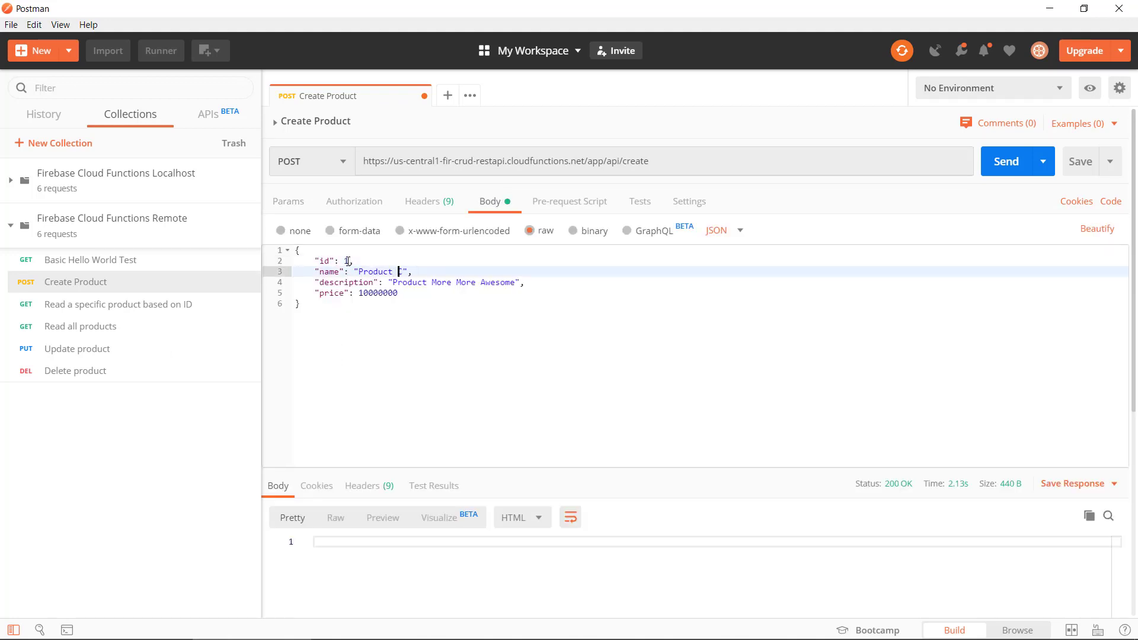
Create Product A and Product B through the remote create endpoint, each returning 200 OK
{"action": "type", "text": "A"}
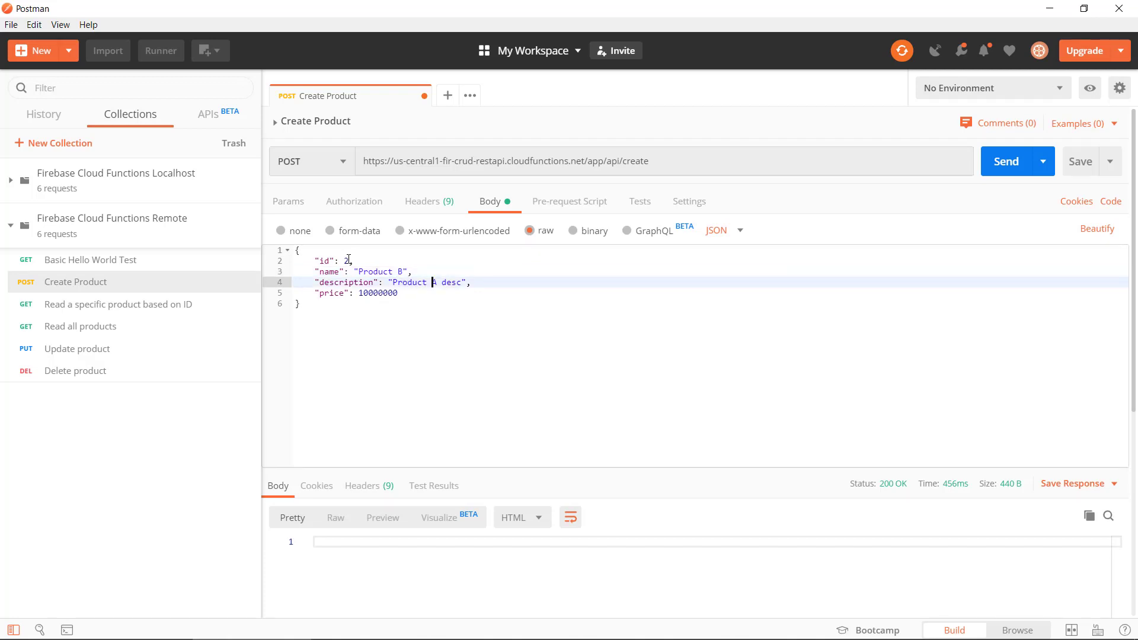
{"action": "type", "text": "B"}
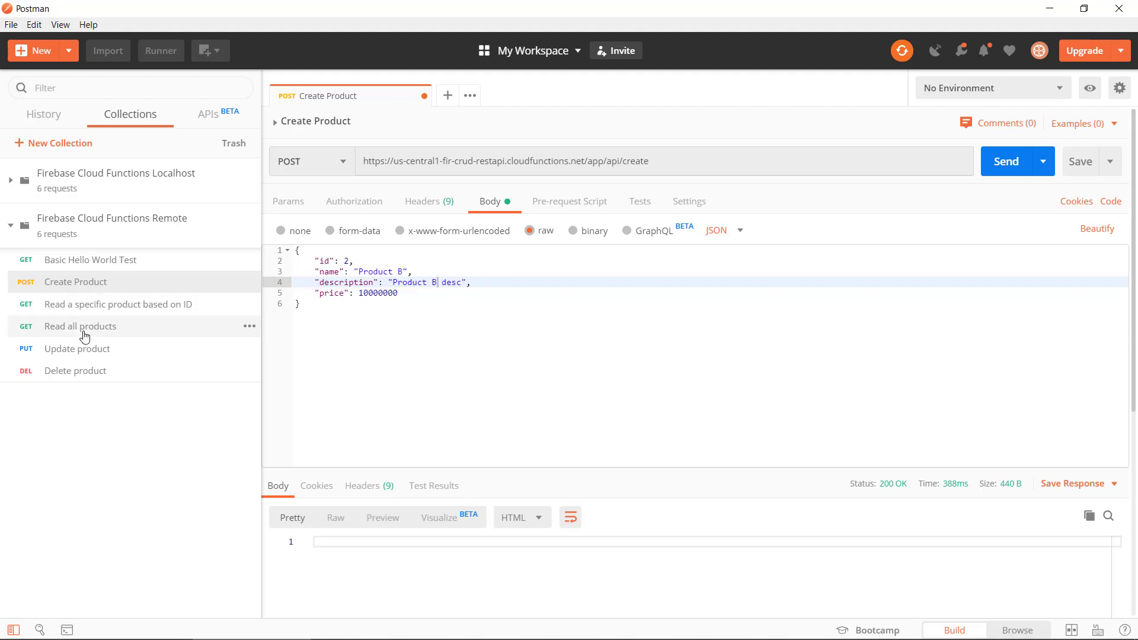
{"action": "left_click", "coordinate": [117, 304]}
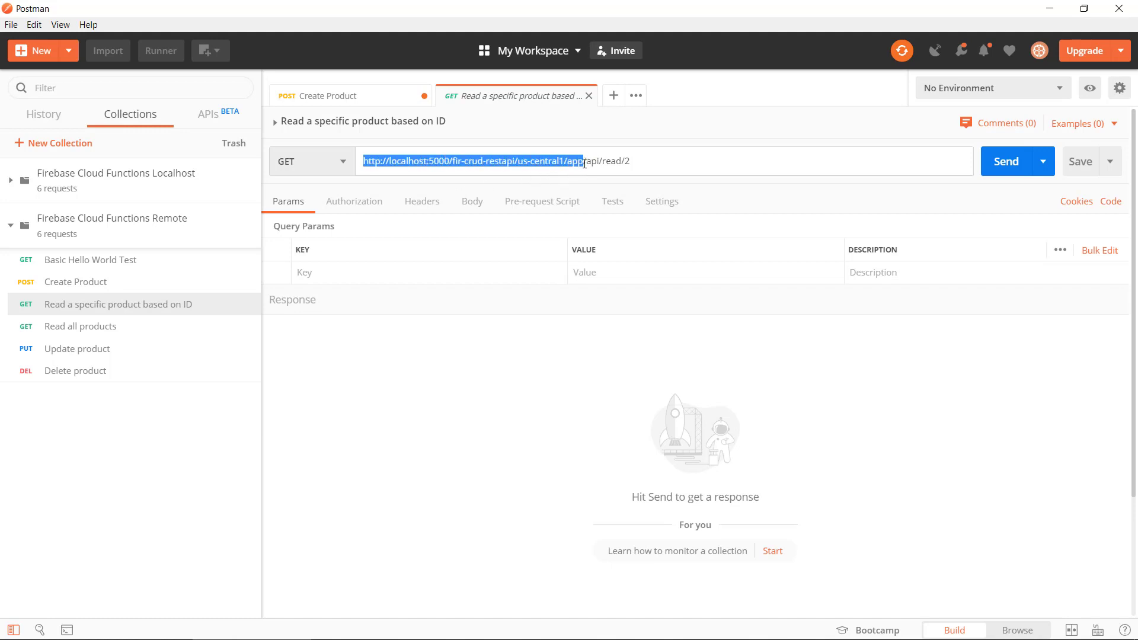
Point the read-by-ID request at the cloudfunctions URL and fetch product 2, then product 1
{"action": "type", "text": "https://us-central1-fir-crud-restapi.cloudfunctions.net/app/api/read/2"}
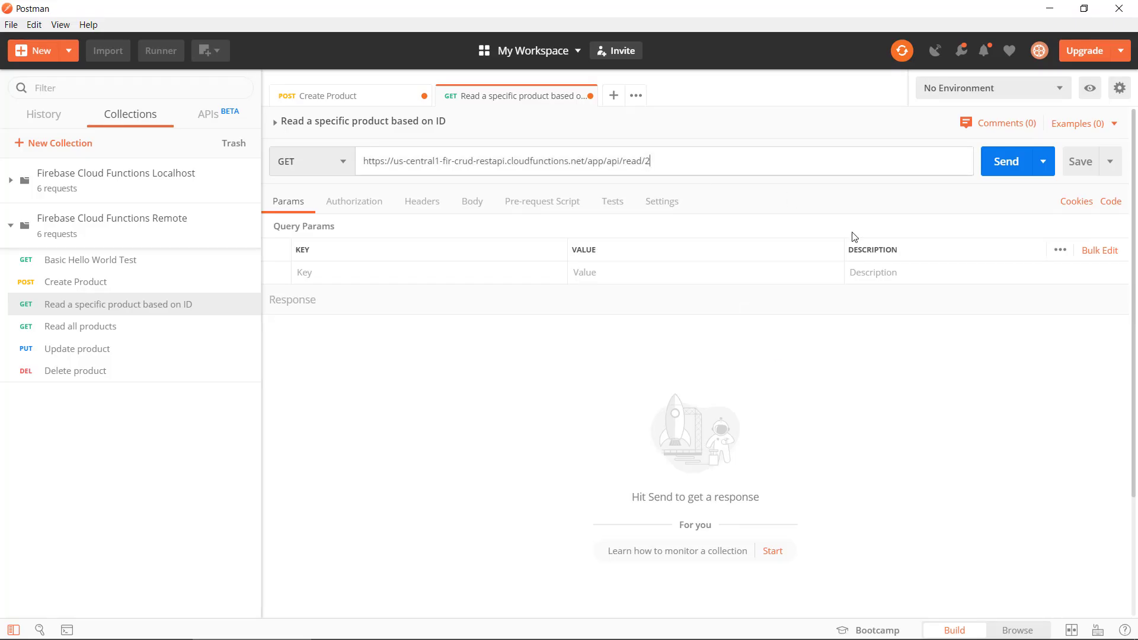
{"action": "mouse_move", "coordinate": [989, 174]}
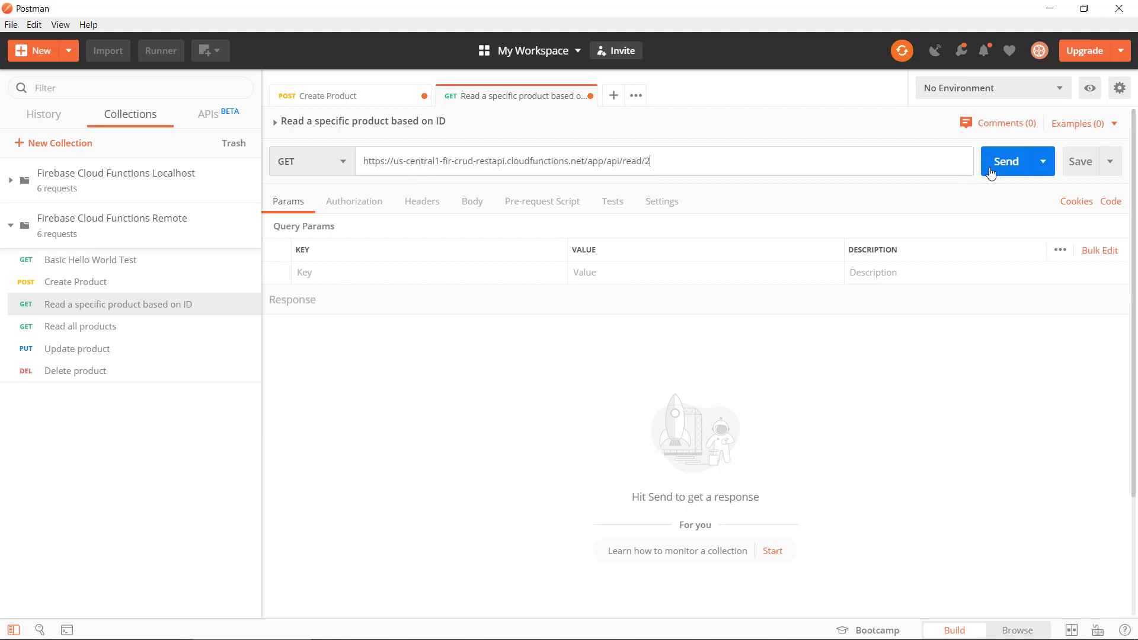
{"action": "left_click", "coordinate": [1005, 162]}
{"action": "type", "text": "1"}
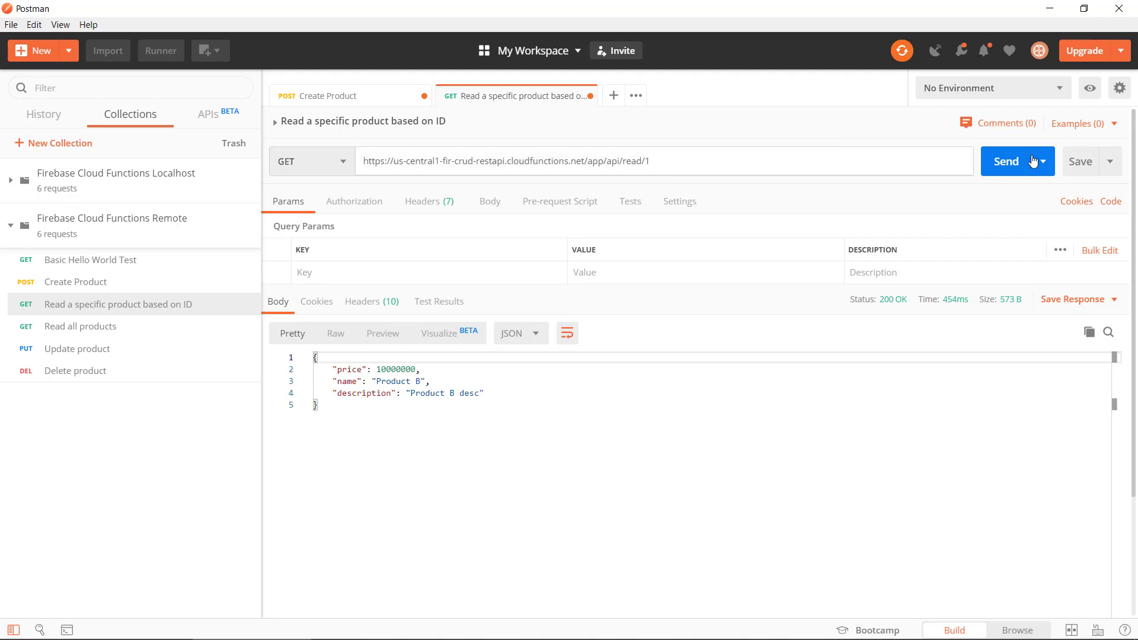
{"action": "left_click", "coordinate": [1008, 161]}
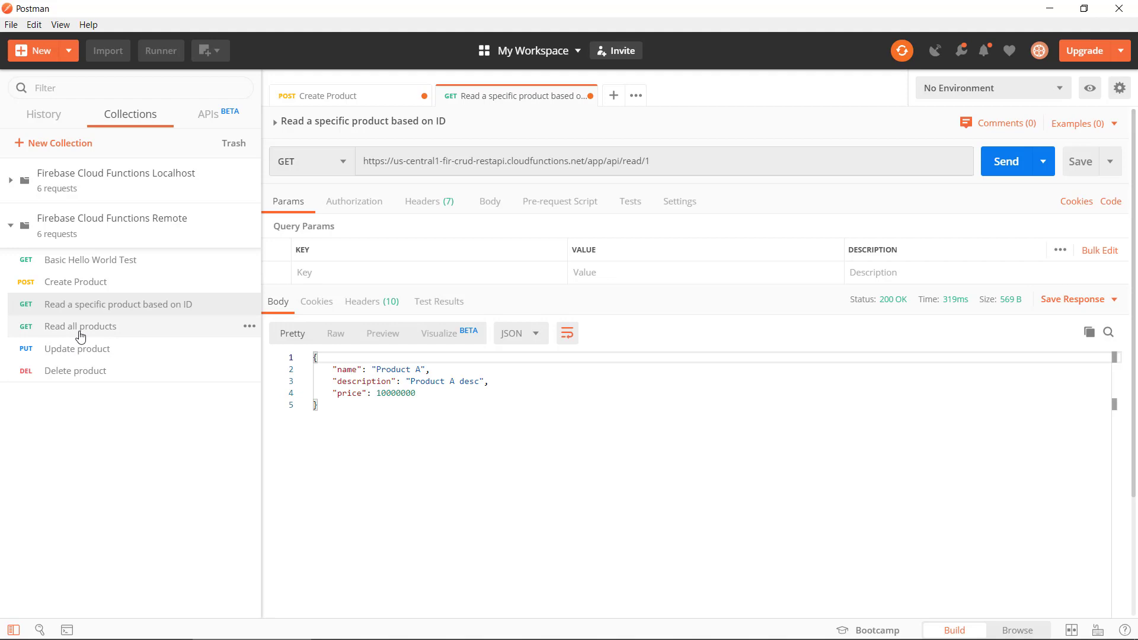
{"action": "left_click", "coordinate": [79, 326]}
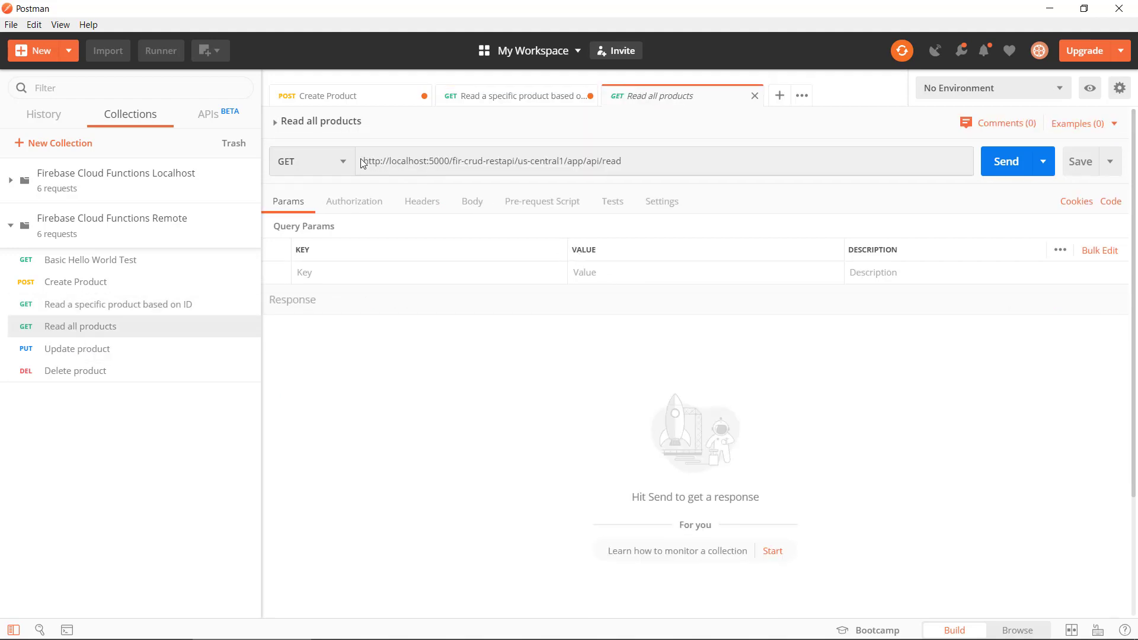
Replace localhost with the cloudfunctions address and send Read all products, returning A, B and C
{"action": "left_click_drag", "start_coordinate": [363, 160], "coordinate": [570, 160]}
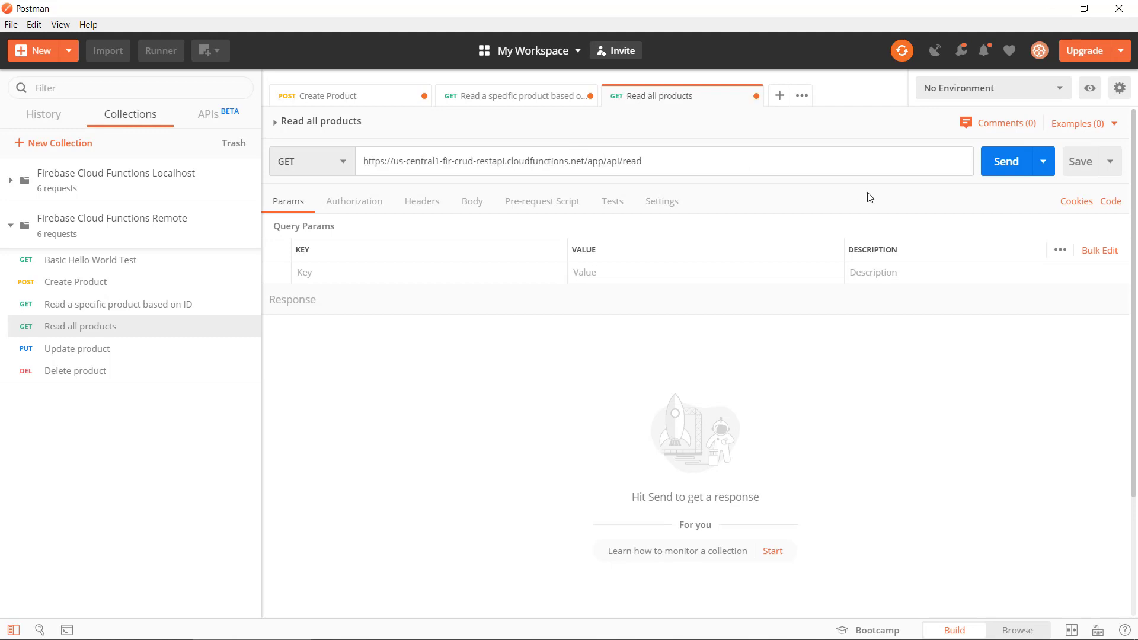
{"action": "left_click", "coordinate": [1007, 161]}
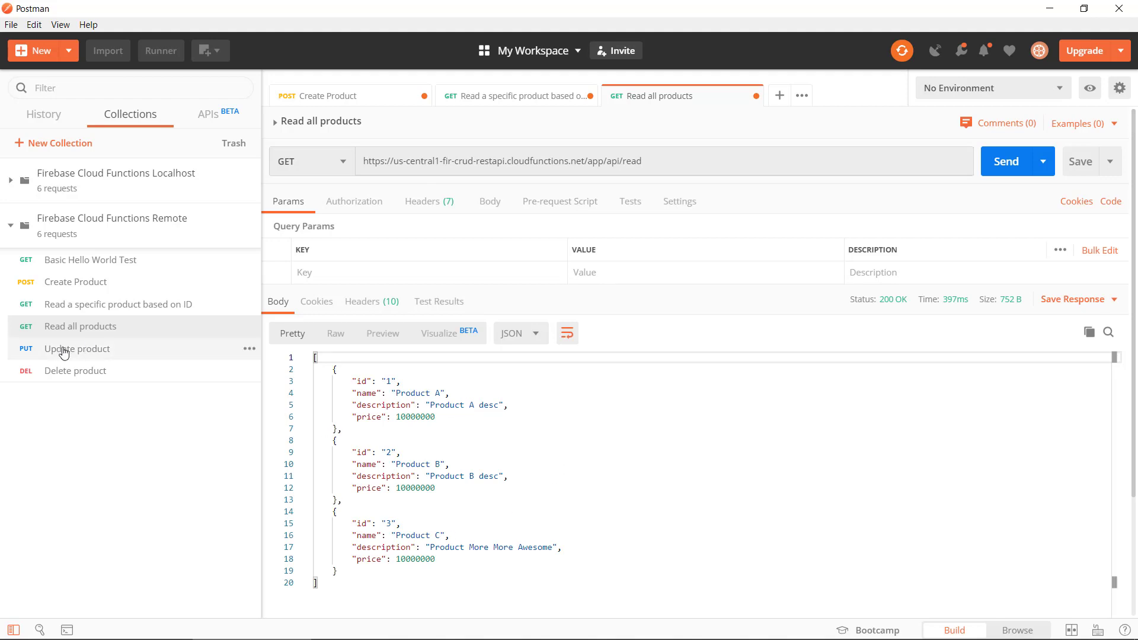
{"action": "left_click", "coordinate": [77, 348]}
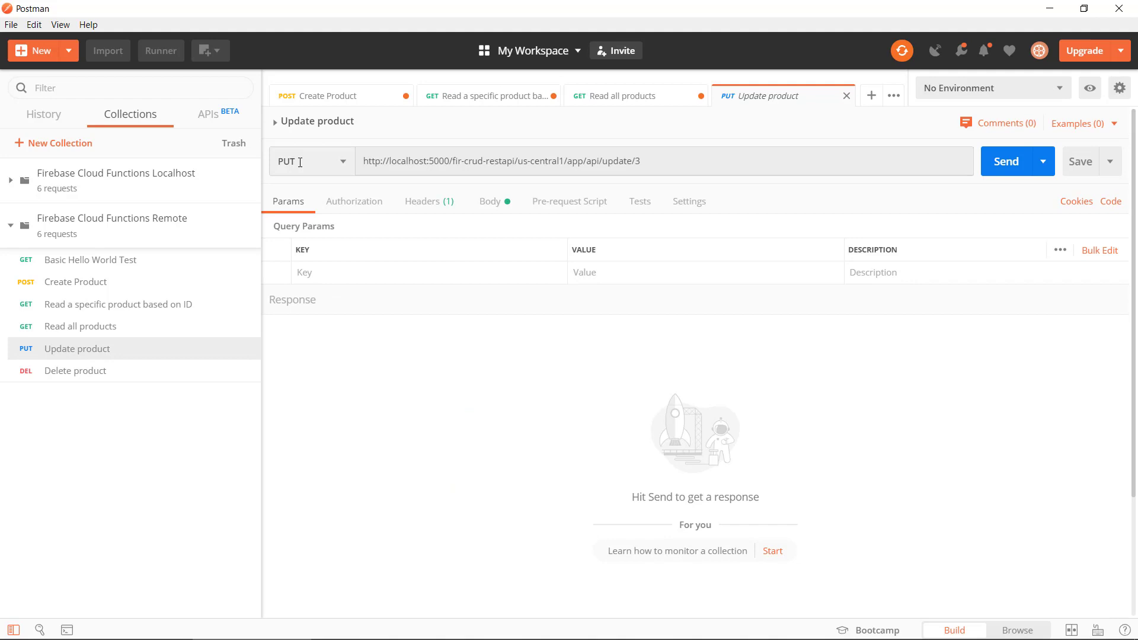
Replace localhost in Update product with the cloudfunctions .../app/api/update/3 address
{"action": "left_click_drag", "start_coordinate": [362, 161], "coordinate": [558, 161]}
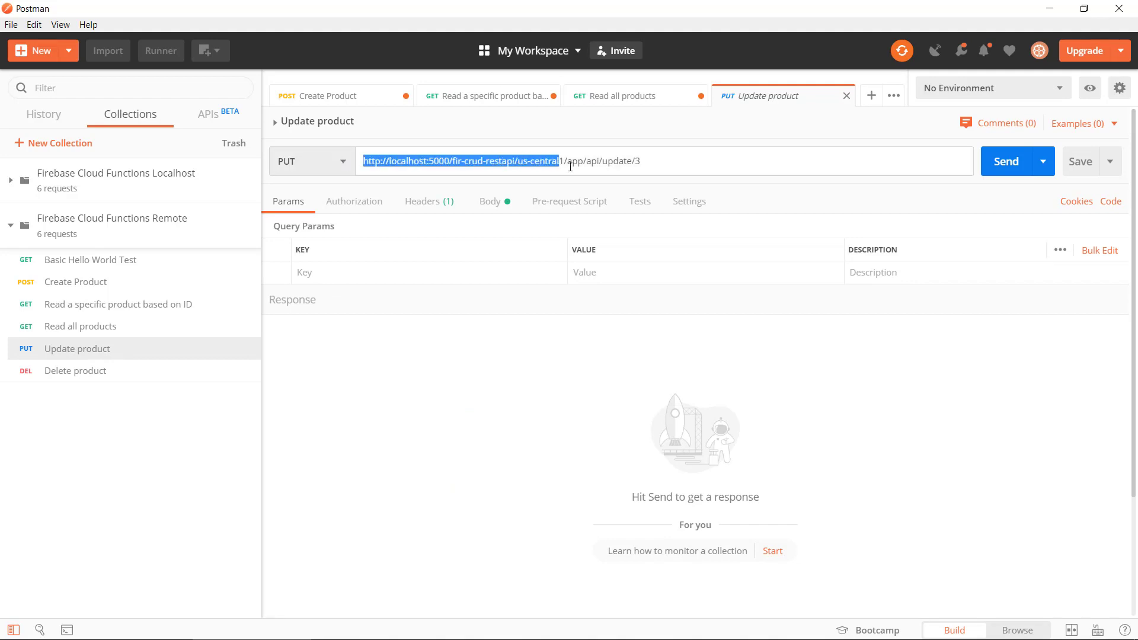
{"action": "type", "text": "https://us-central1-fir-crud-restapi.cloudfunctions.net/app/api/update/3"}
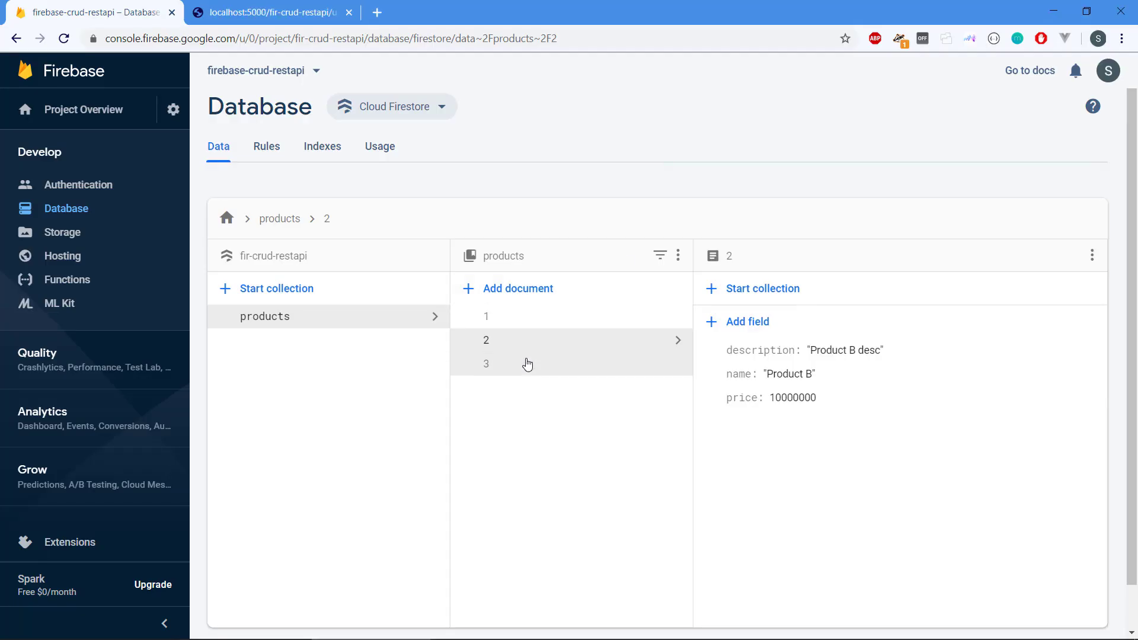
Inspect the third document in the Firestore products collection
{"action": "left_click", "coordinate": [486, 364]}
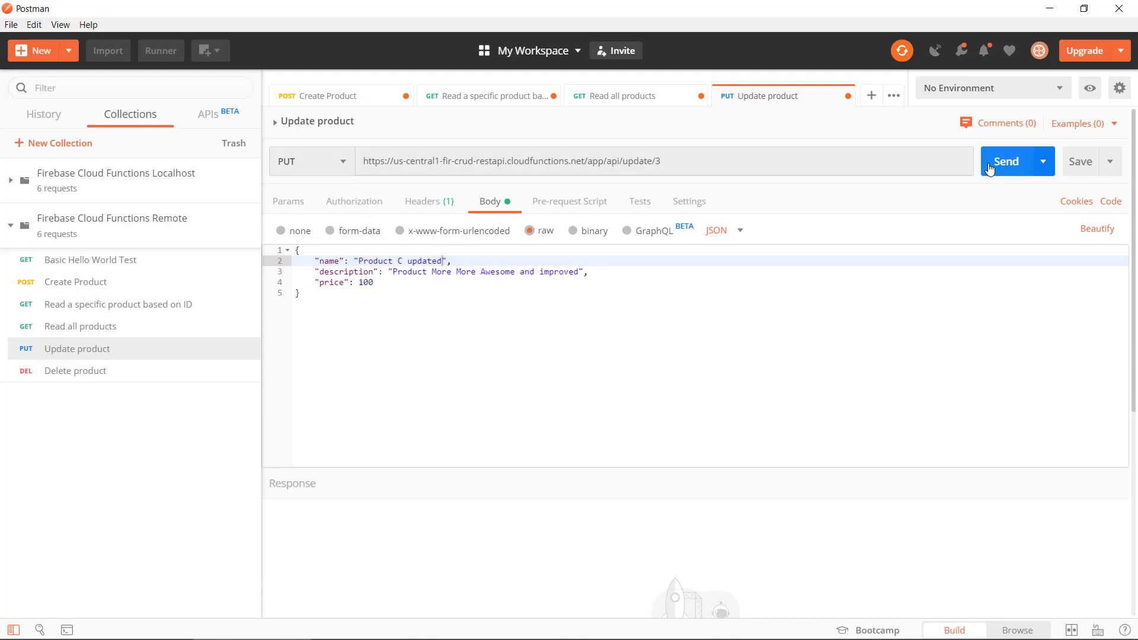
Send the remote update for product 3, getting 200 OK, then move to Delete product
{"action": "left_click", "coordinate": [89, 12]}
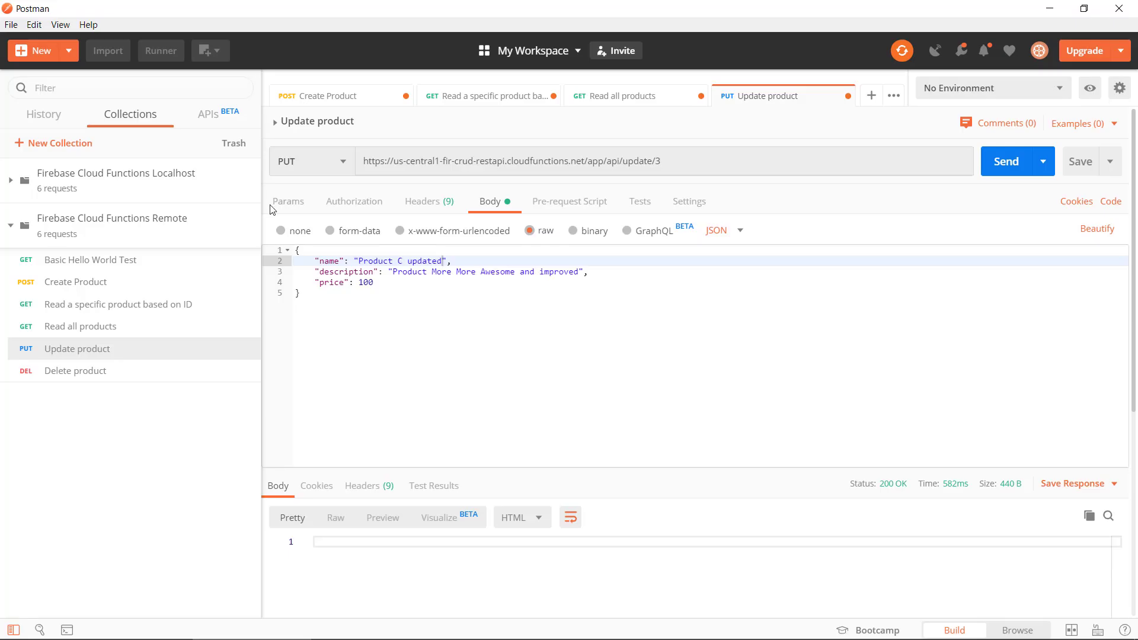
{"action": "left_click", "coordinate": [74, 371]}
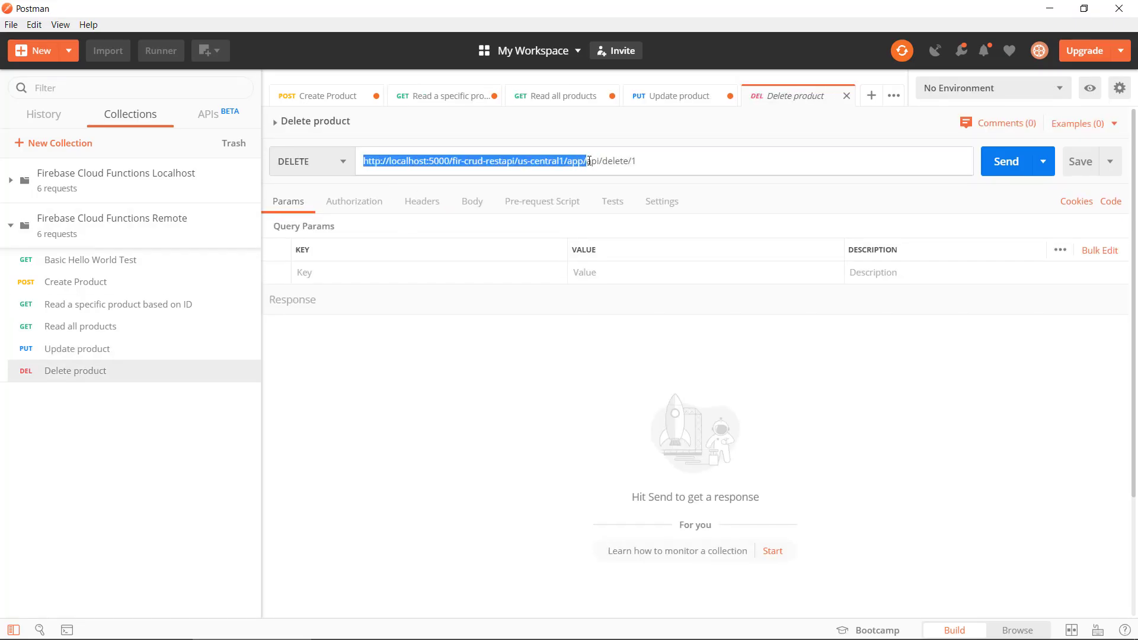
Set the Delete product URL to the cloudfunctions .../app/api/delete/1 address
{"action": "type", "text": "https://us-central1-fir-crud-restapi.cloudfunctions.net/app/api/delete/1"}
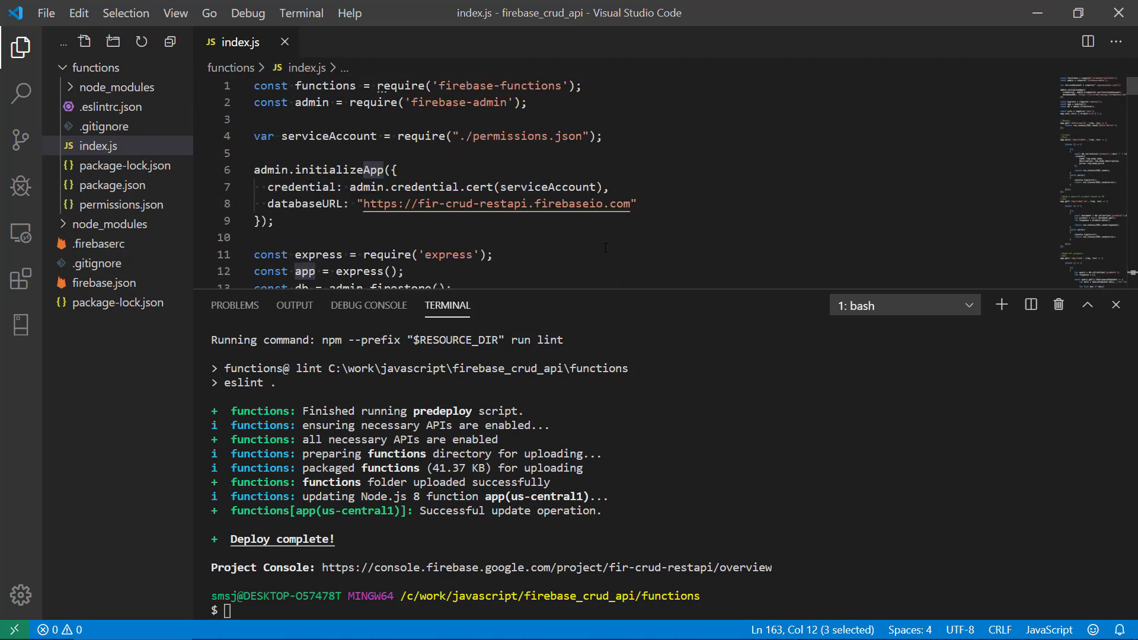
{"action": "scroll", "scroll_direction": "down", "scroll_amount": 3}
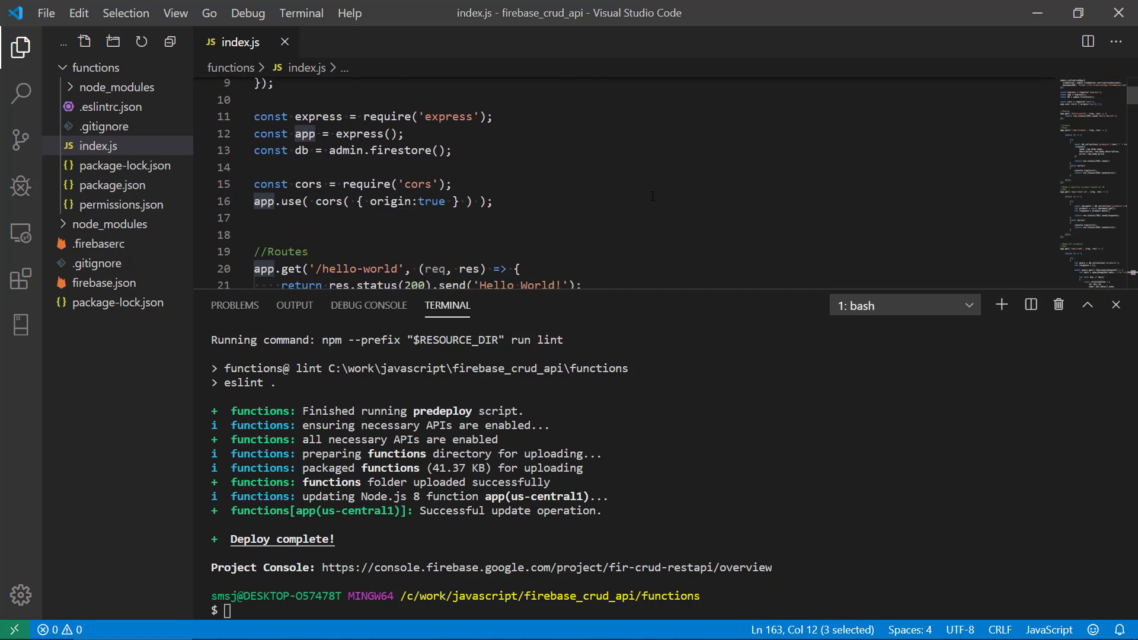
{"action": "scroll", "scroll_direction": "down", "scroll_amount": 3}
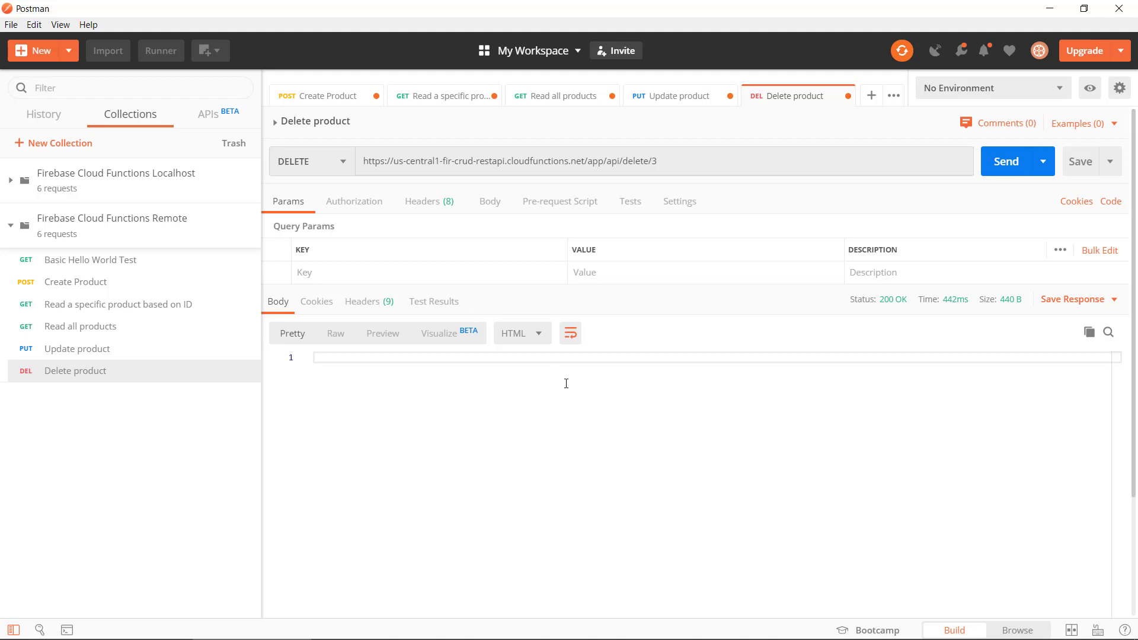
Send the remote delete for product 3, returning 200 OK with an empty body
{"action": "left_click", "coordinate": [657, 160]}
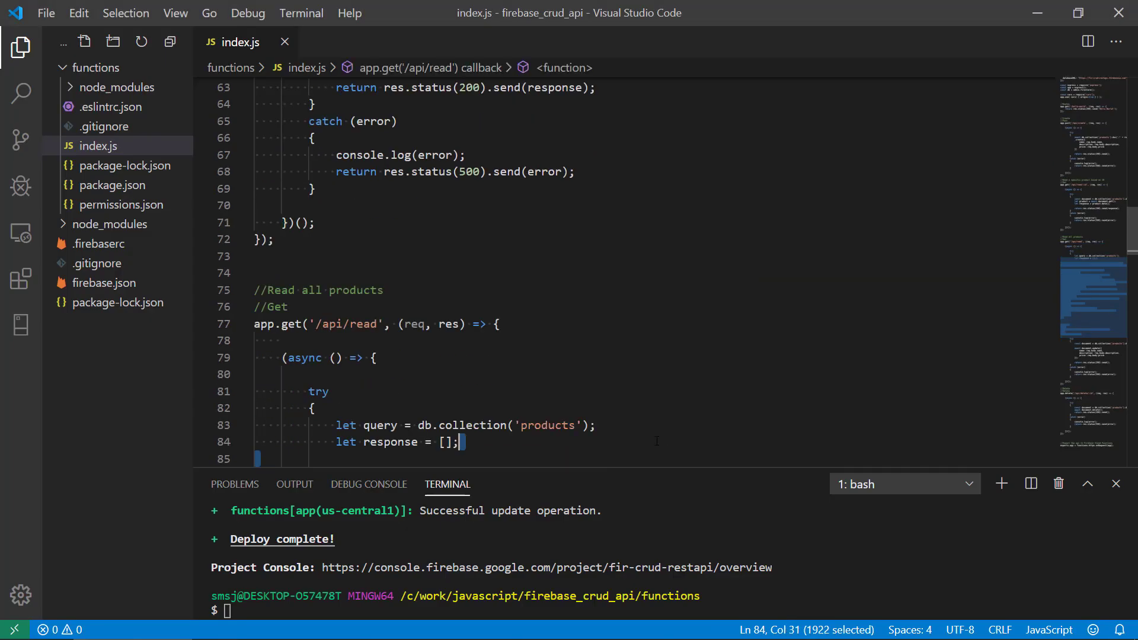
{"action": "scroll", "scroll_direction": "down", "scroll_amount": 3}
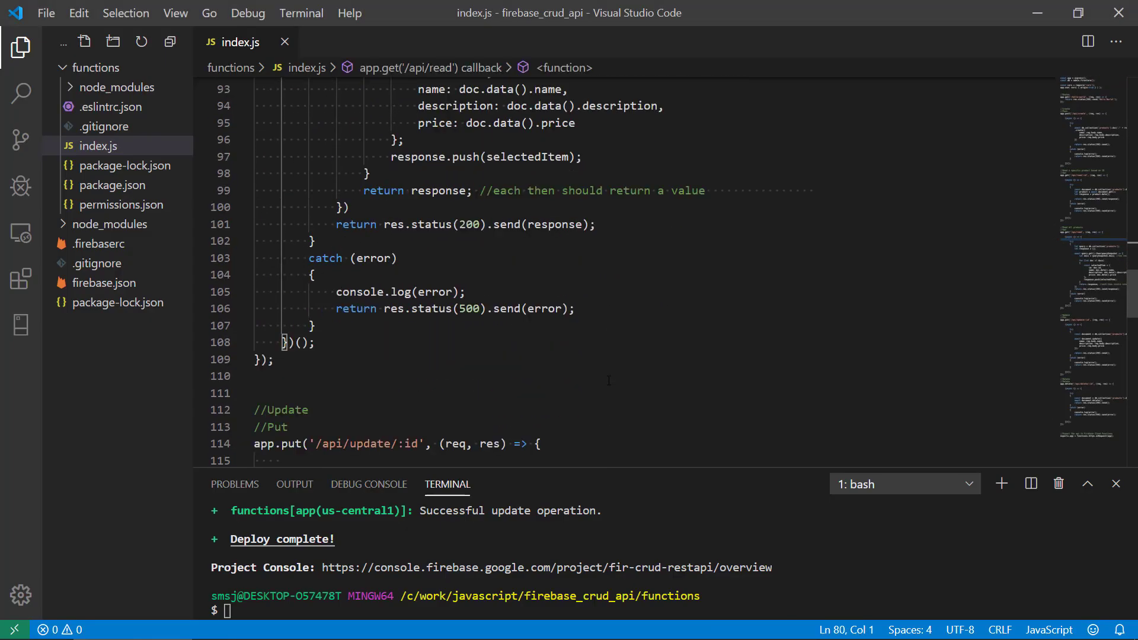